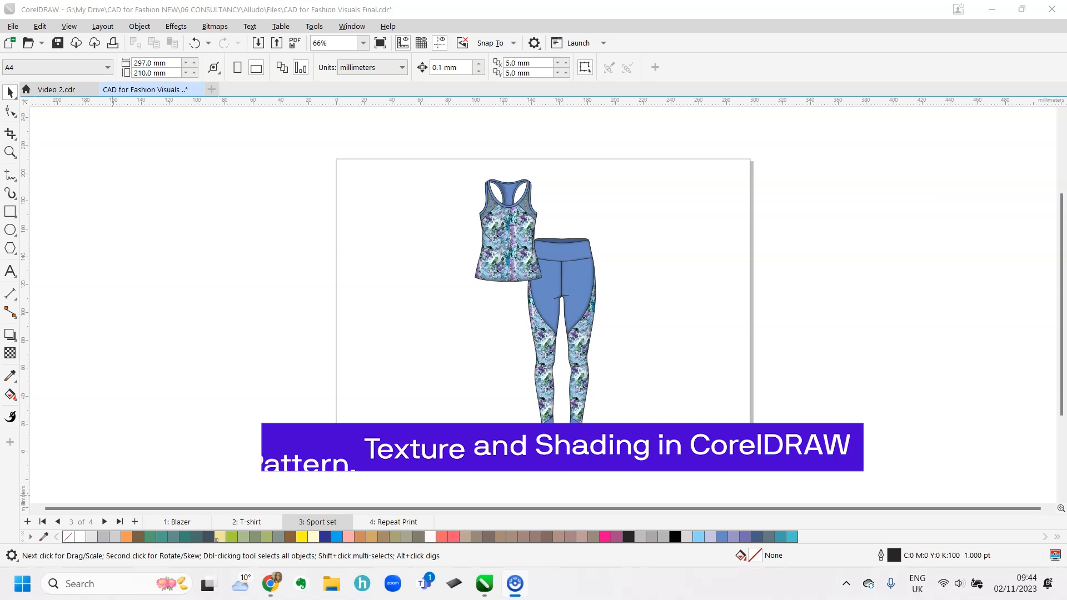
Make the Video 2.cdr document with the uncoloured tank and leggings sketch active
{"action": "left_click", "coordinate": [198, 89]}
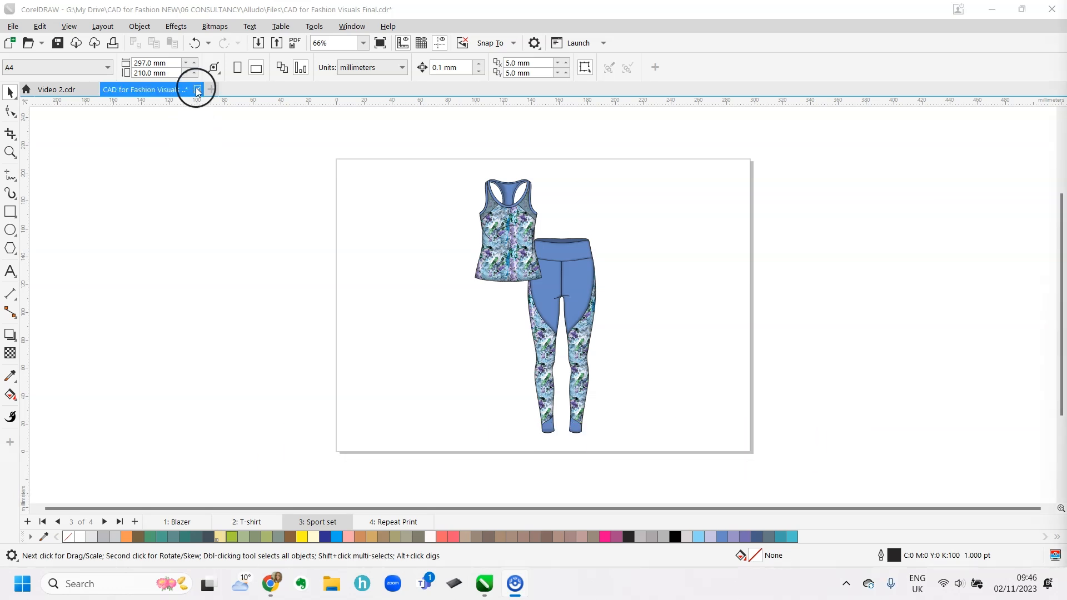
{"action": "left_click", "coordinate": [58, 89]}
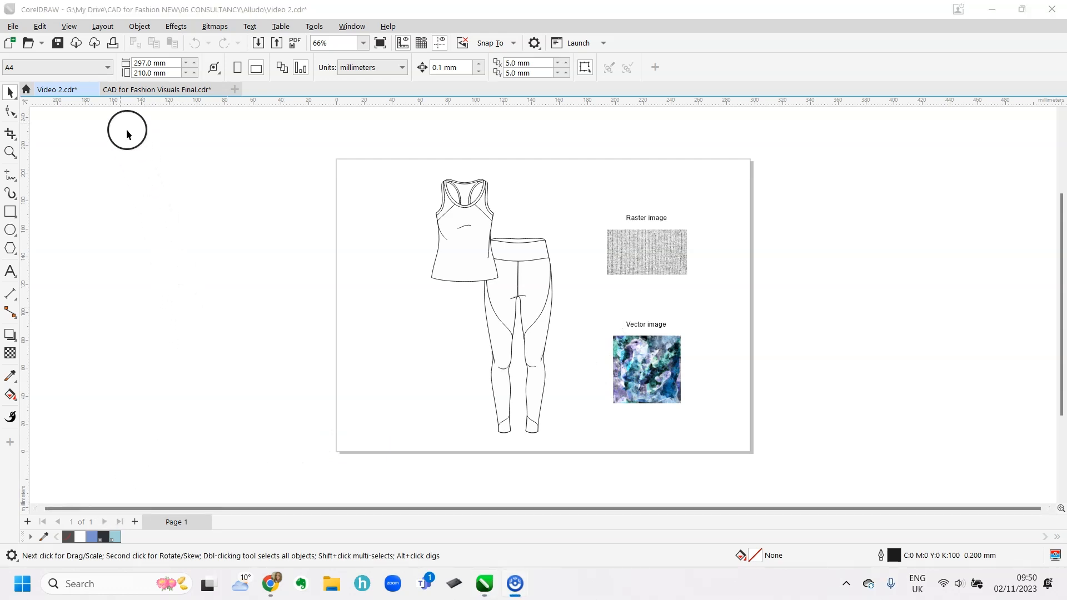
Start a Bitmap-type Pattern Fill from Object > Create and accept the grey raster swatch as its area
{"action": "left_click", "coordinate": [175, 26]}
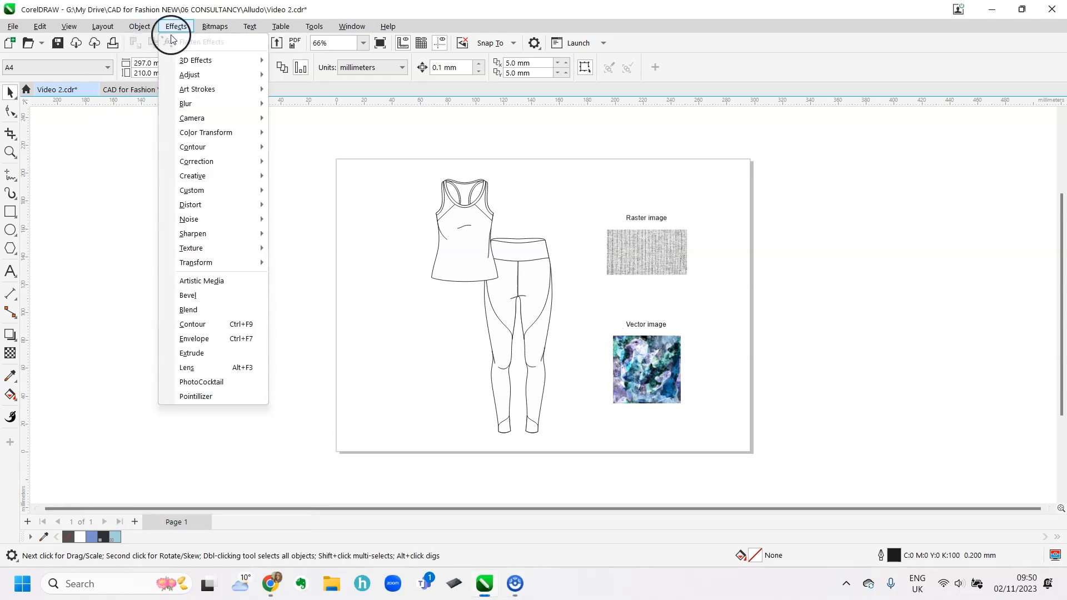
{"action": "left_click", "coordinate": [139, 25]}
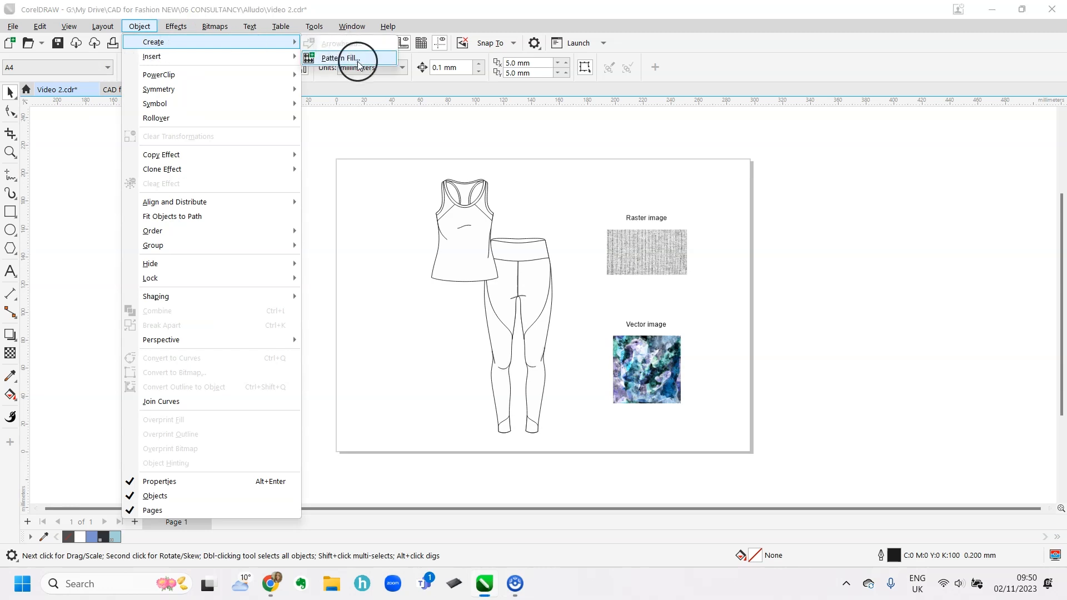
{"action": "left_click", "coordinate": [343, 58]}
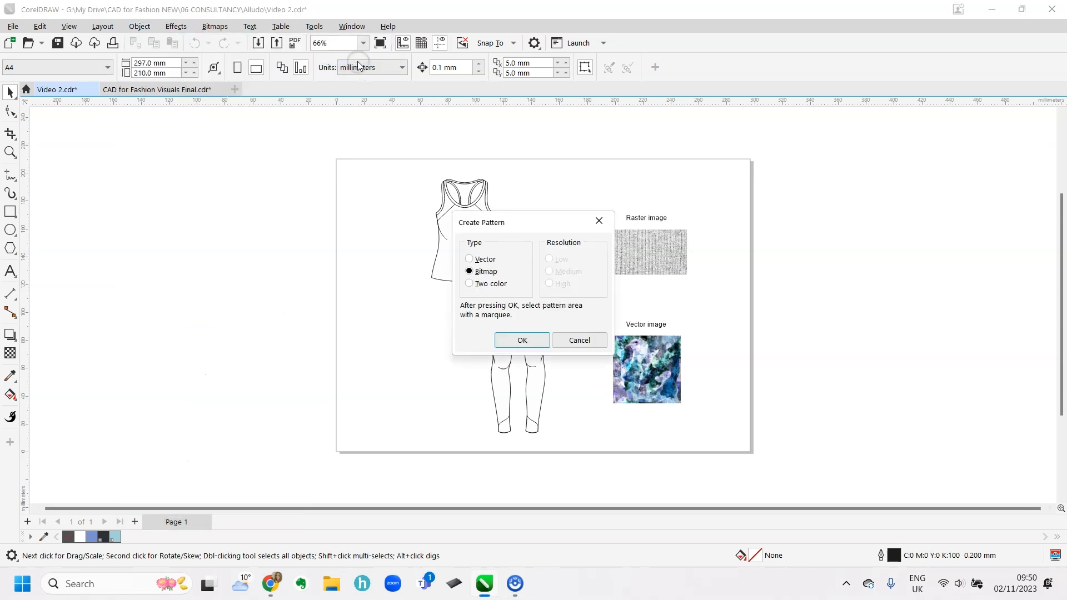
{"action": "mouse_move", "coordinate": [651, 263]}
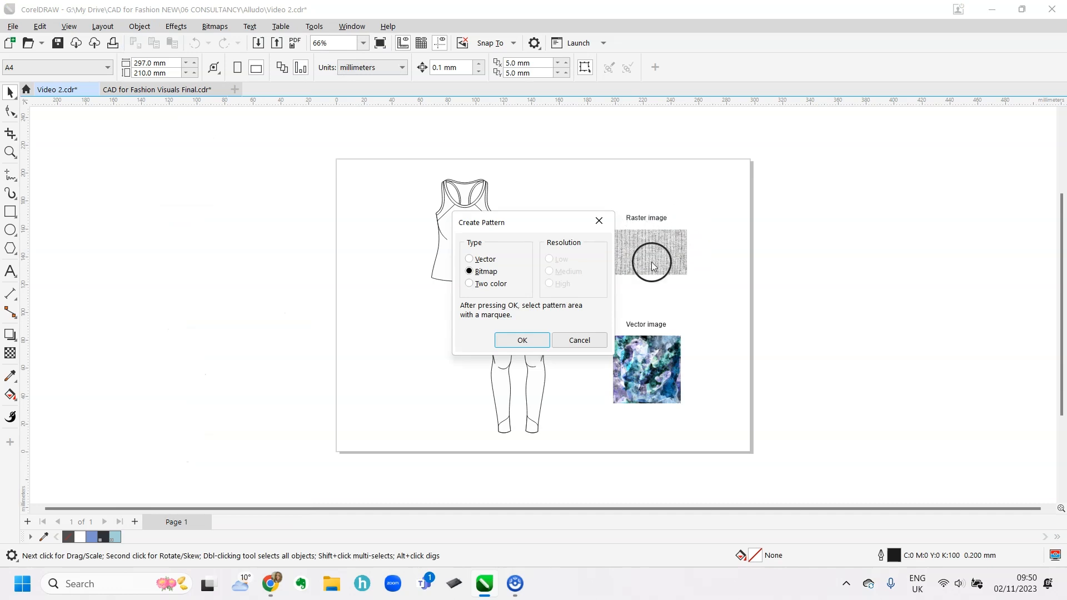
{"action": "mouse_move", "coordinate": [598, 252]}
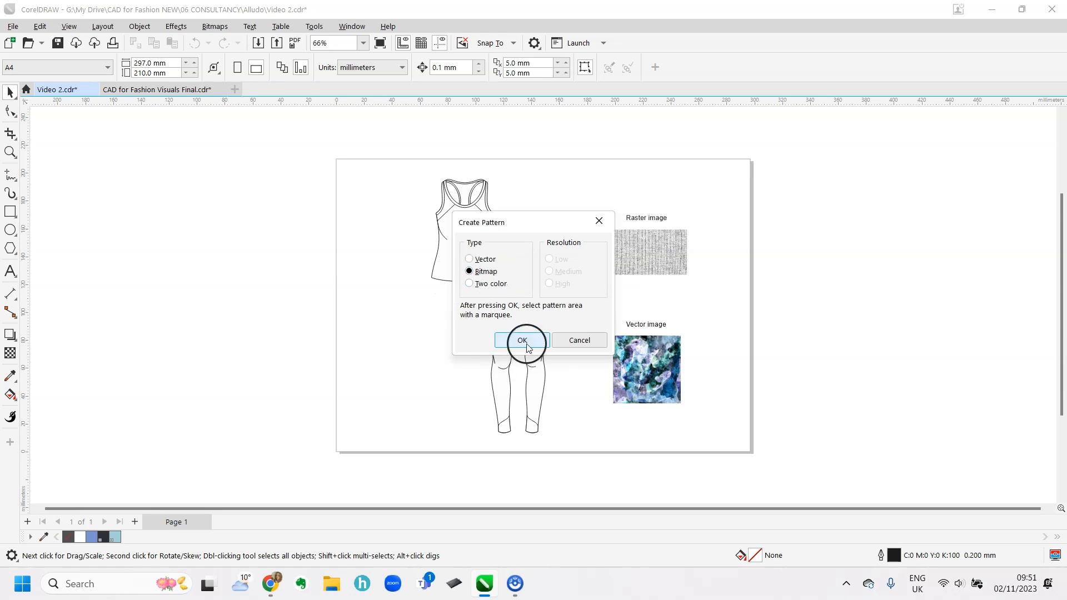
{"action": "left_click", "coordinate": [522, 340]}
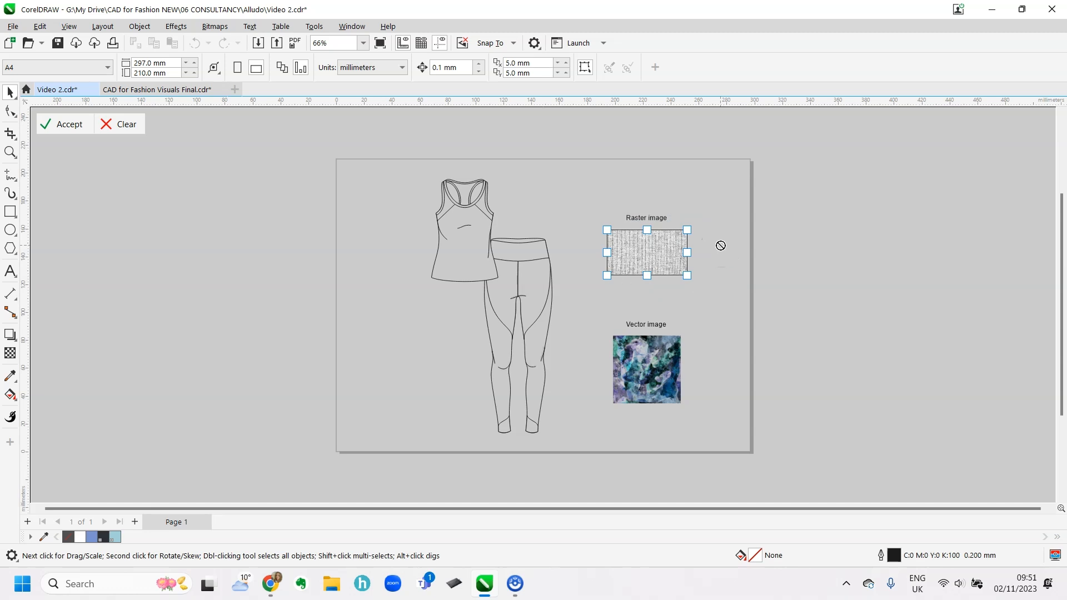
{"action": "left_click", "coordinate": [68, 123]}
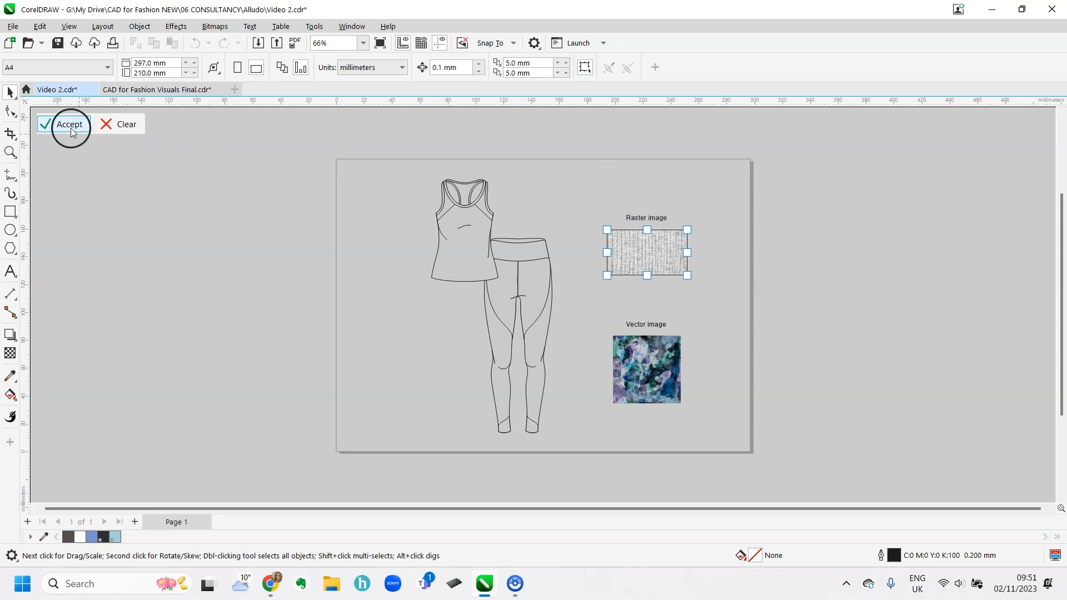
{"action": "mouse_move", "coordinate": [73, 128]}
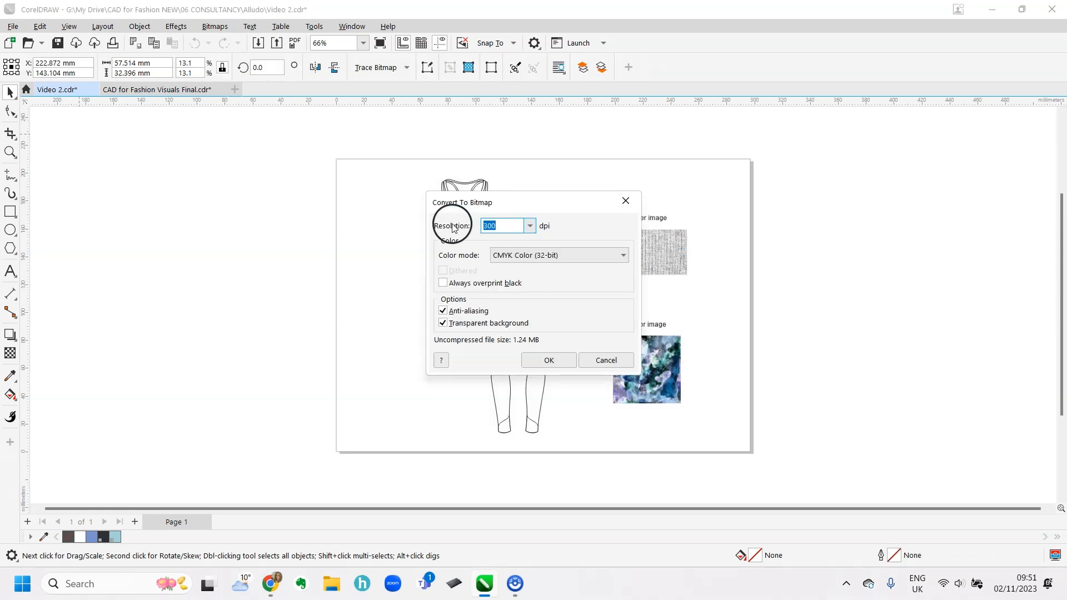
{"action": "mouse_move", "coordinate": [589, 238]}
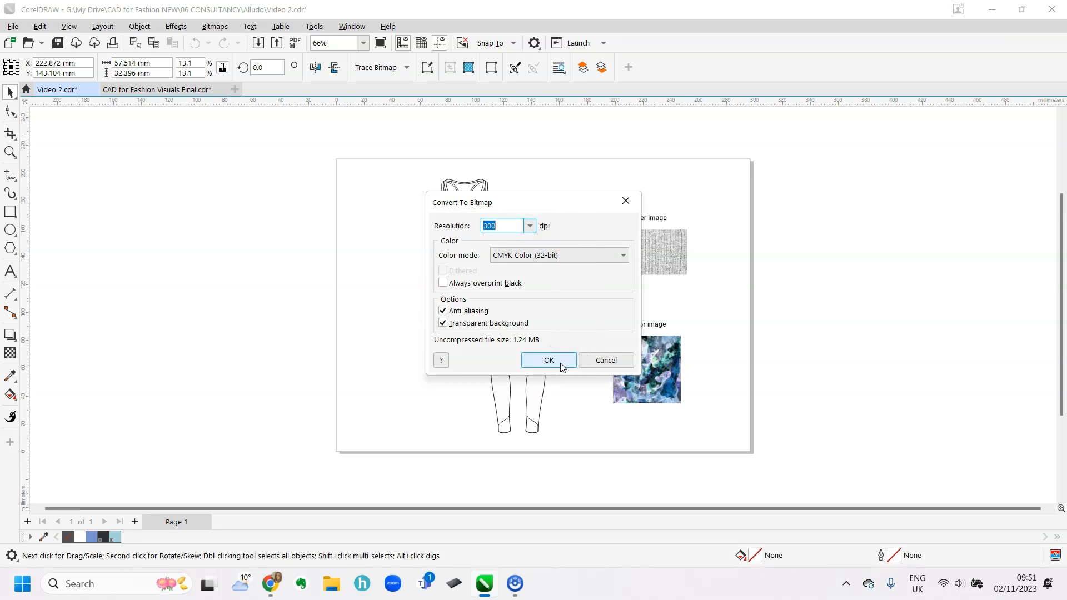
Confirm 300 dpi conversion and save the fill as 'Grey Marl' in a new 'Textiles' category
{"action": "left_click", "coordinate": [548, 361]}
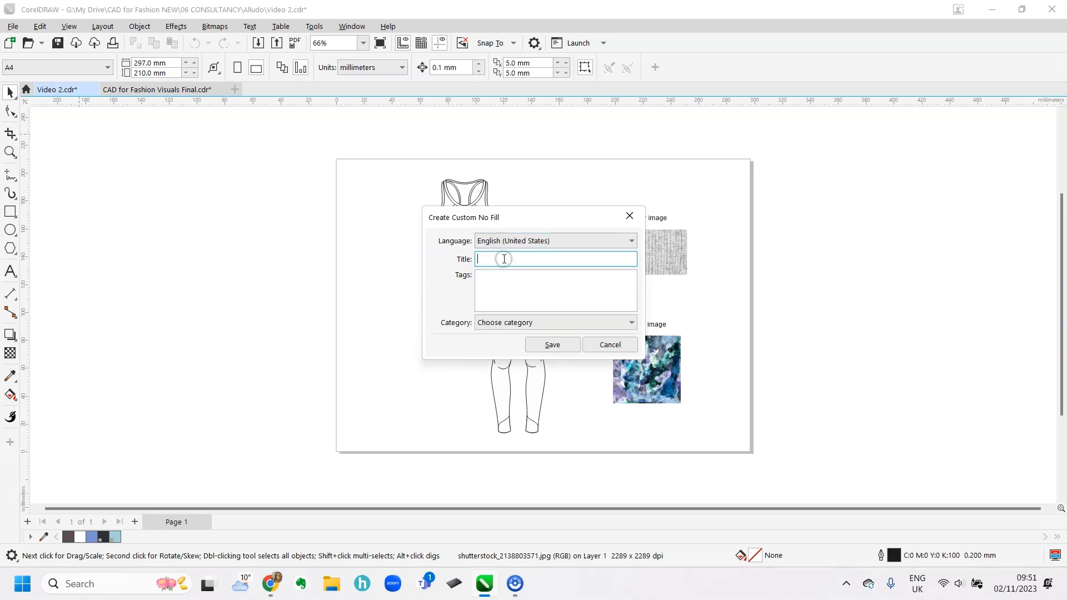
{"action": "type", "text": "Grey Marl"}
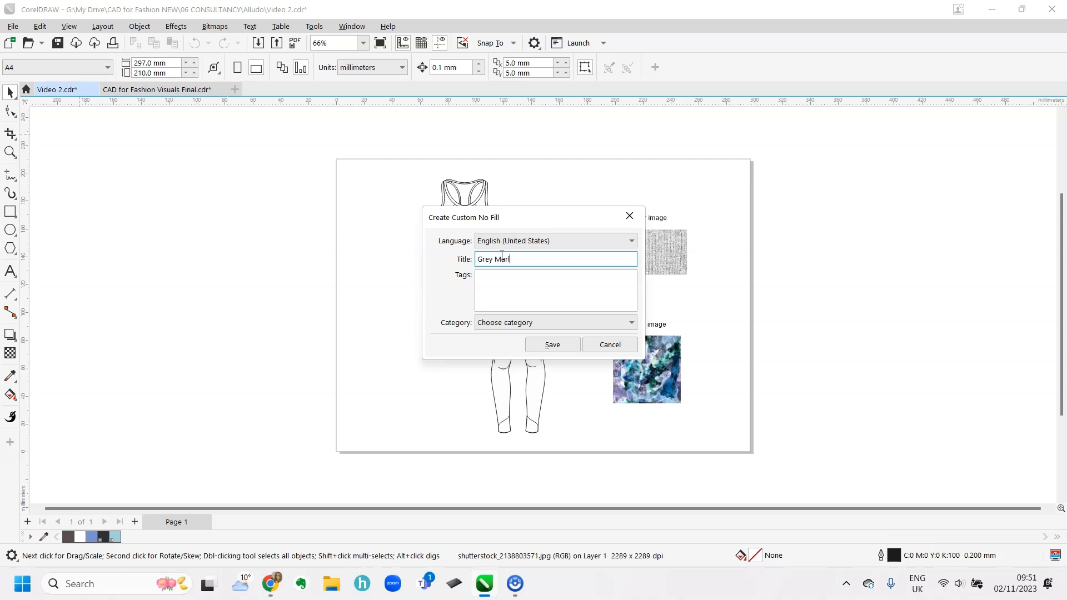
{"action": "left_click", "coordinate": [553, 322]}
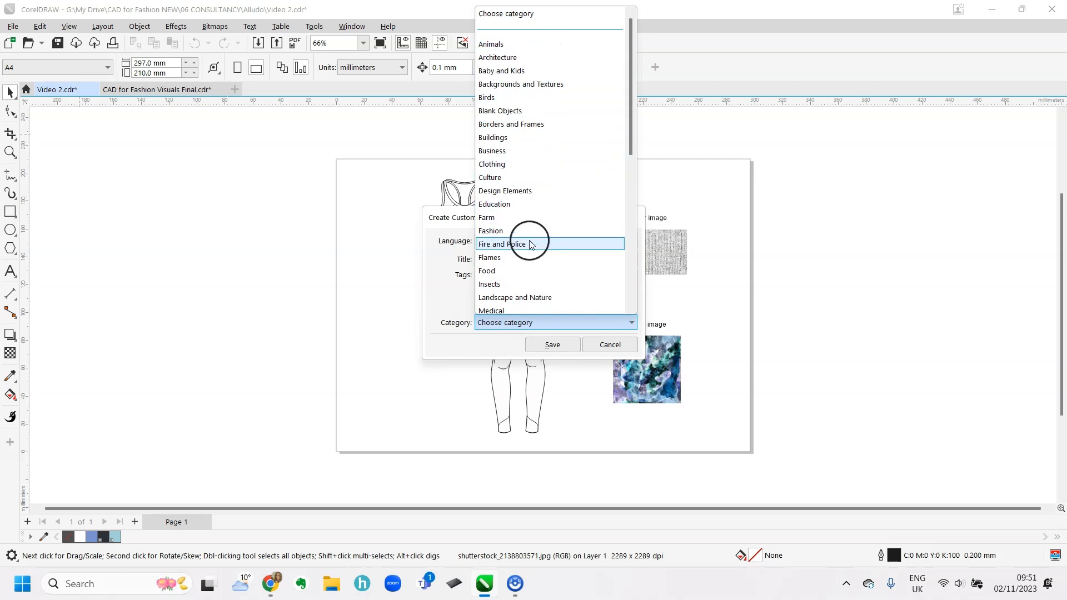
{"action": "scroll", "scroll_direction": "down", "scroll_amount": 3}
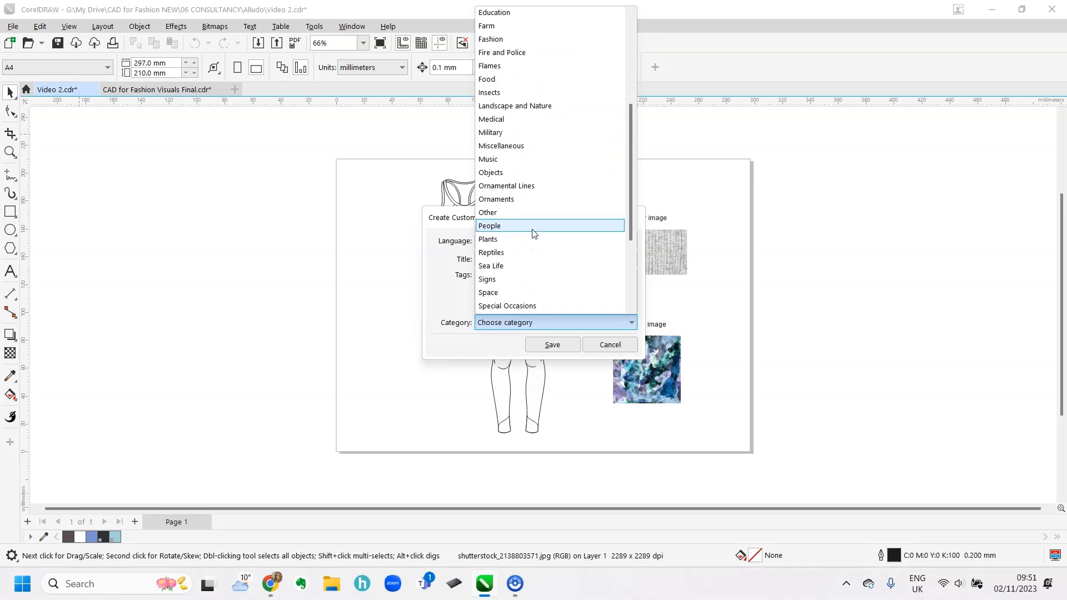
{"action": "scroll", "scroll_direction": "down", "scroll_amount": 3}
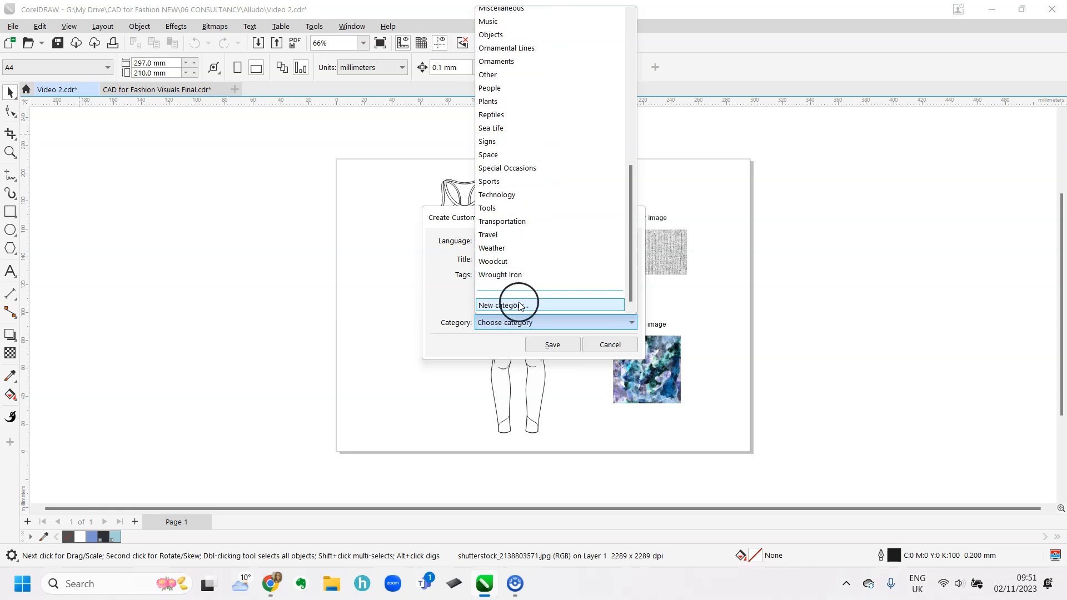
{"action": "left_click", "coordinate": [505, 304]}
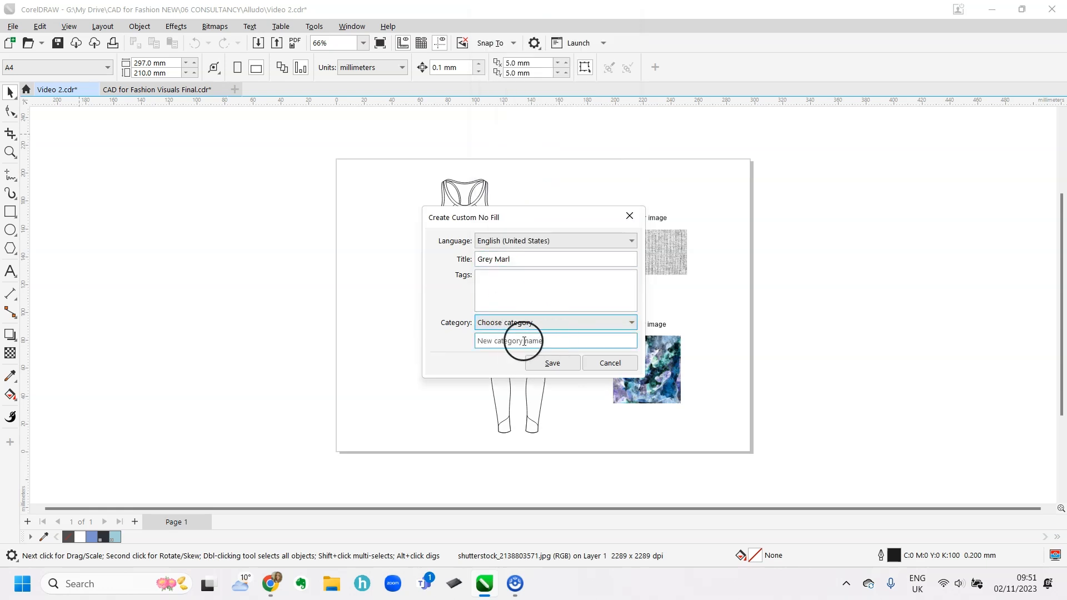
{"action": "type", "text": "Textiles"}
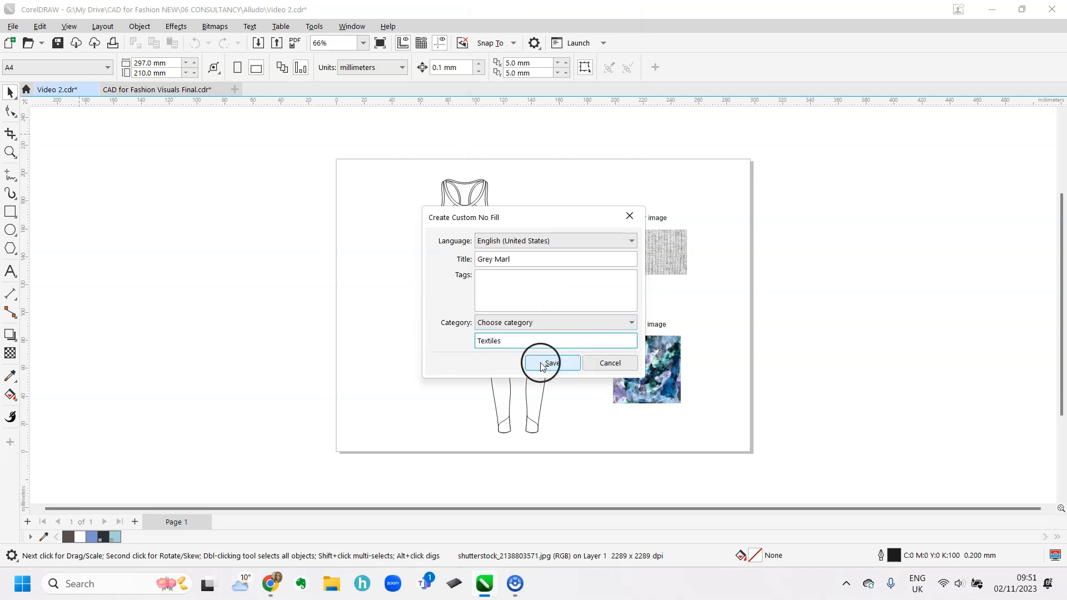
{"action": "left_click", "coordinate": [551, 362]}
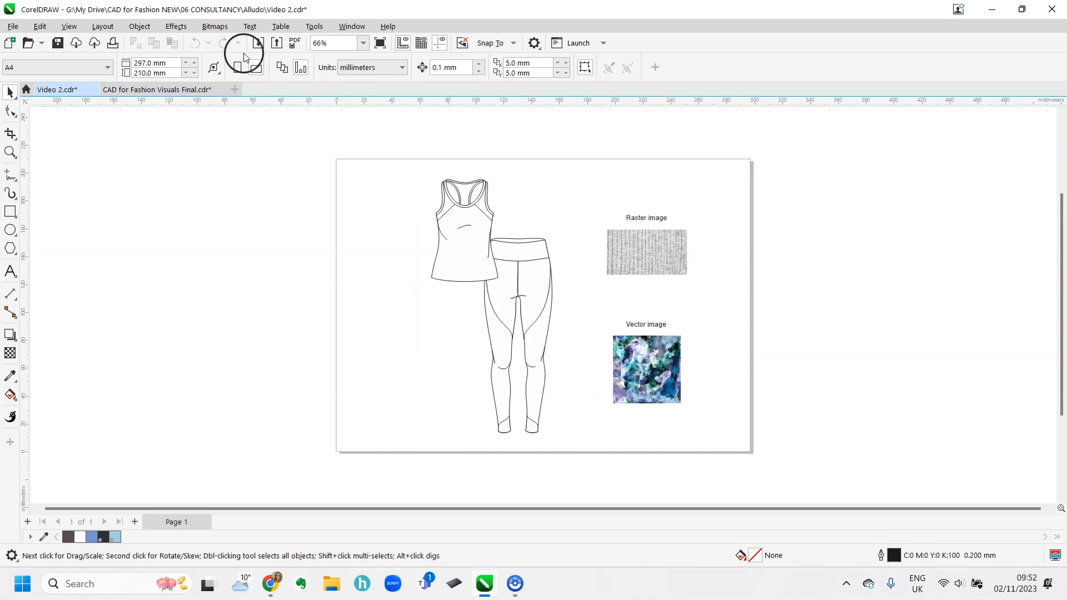
Start a Vector-type Pattern Fill and marquee the blue vector print swatch as its area
{"action": "left_click", "coordinate": [139, 26]}
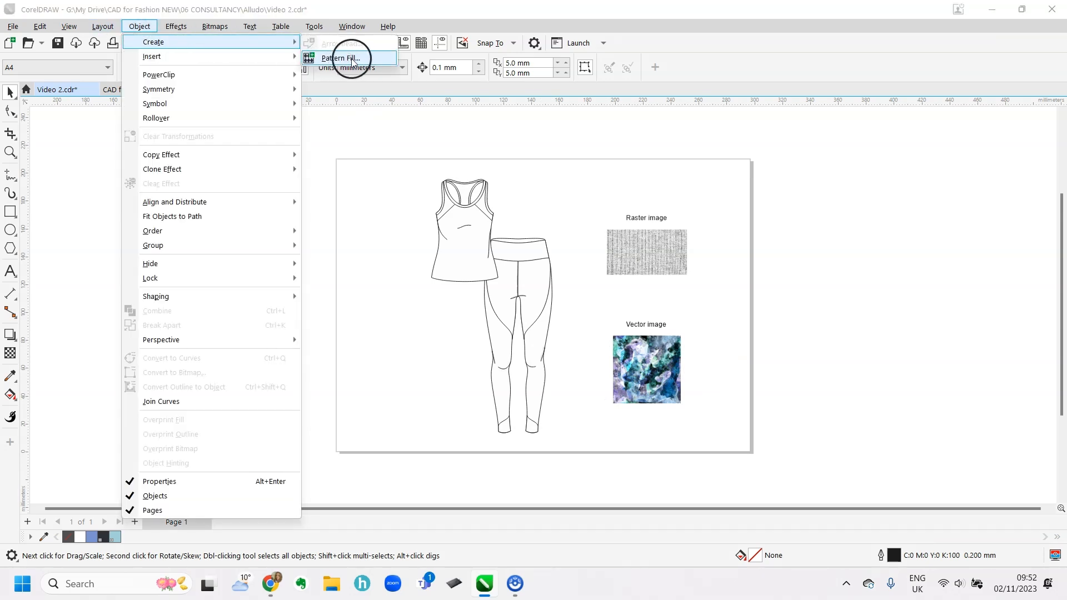
{"action": "left_click", "coordinate": [340, 58]}
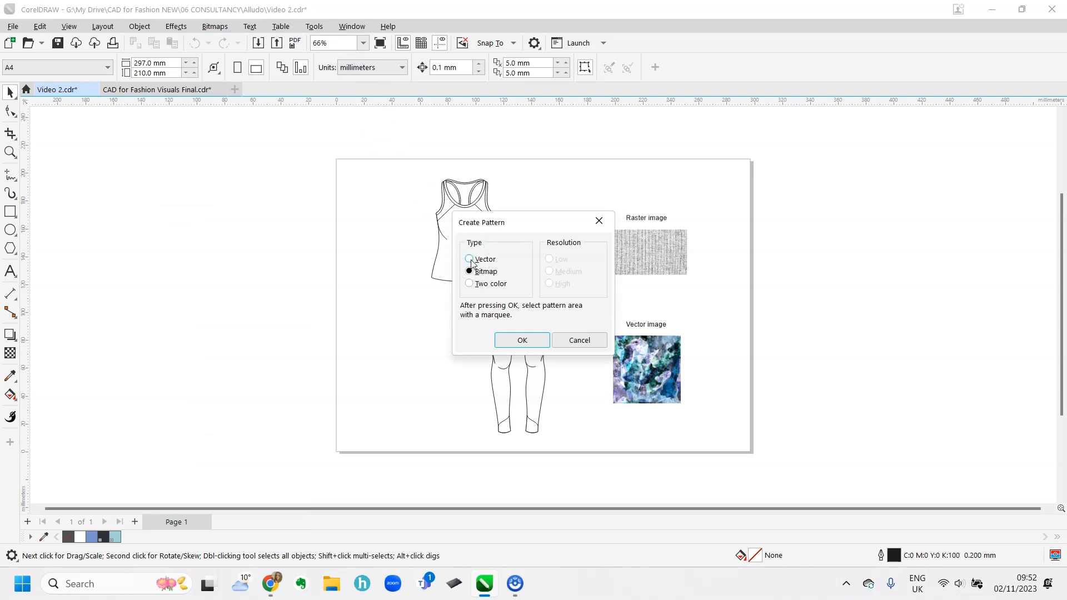
{"action": "left_click", "coordinate": [521, 341]}
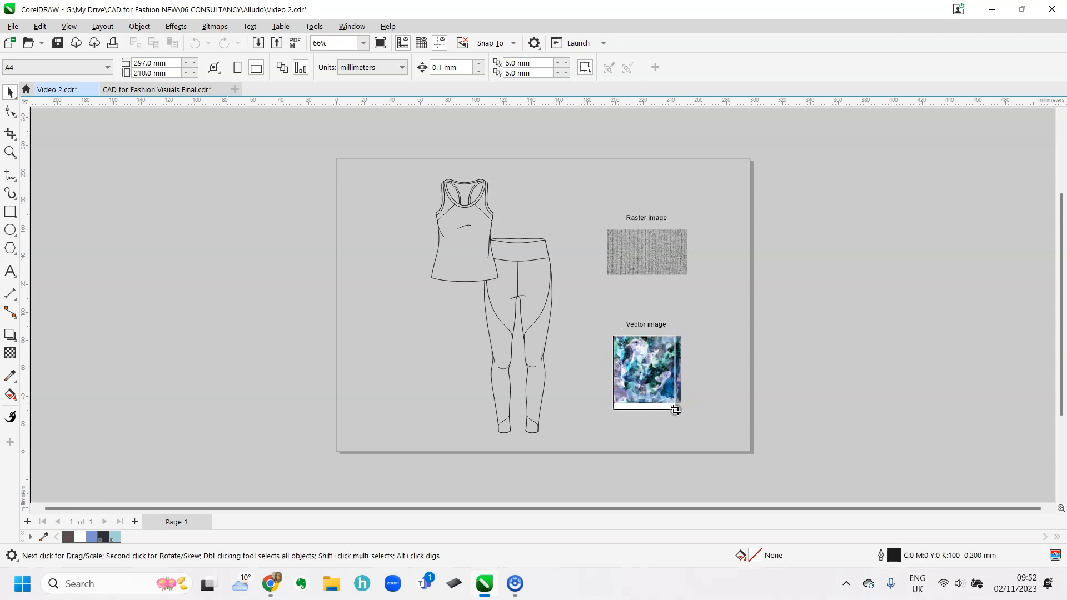
{"action": "mouse_move", "coordinate": [682, 404]}
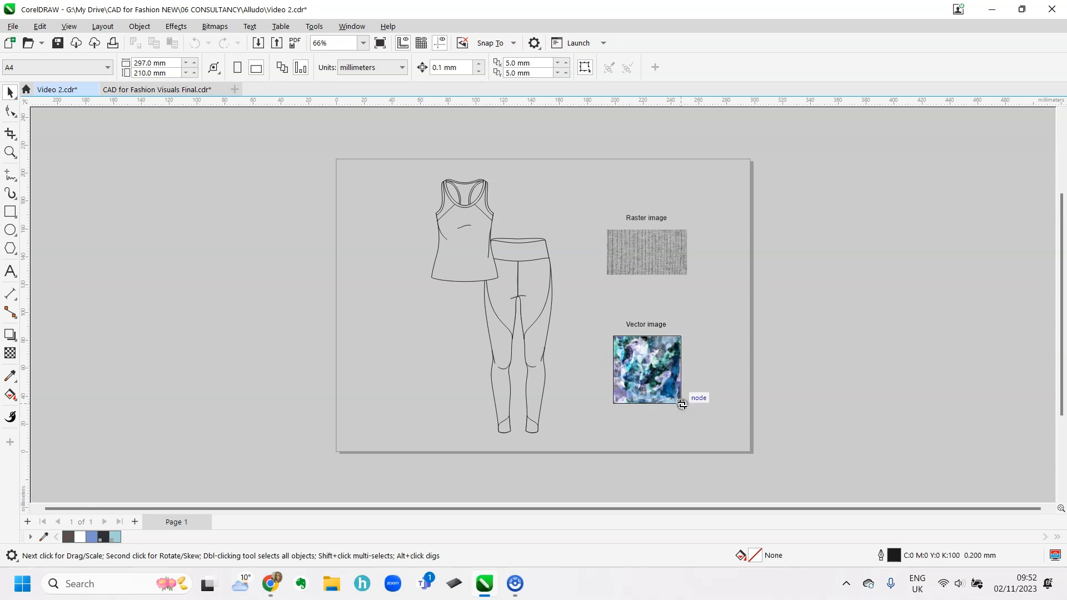
{"action": "left_click", "coordinate": [646, 369]}
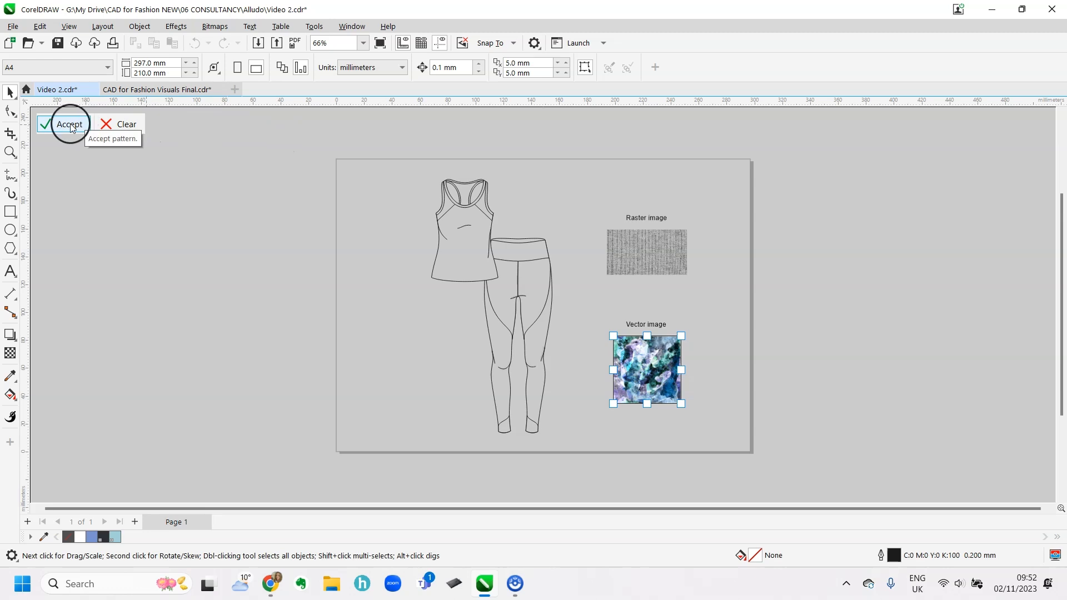
Accept the vector swatch and save it as 'Sports pattern' under the Fashion category
{"action": "left_click", "coordinate": [68, 124]}
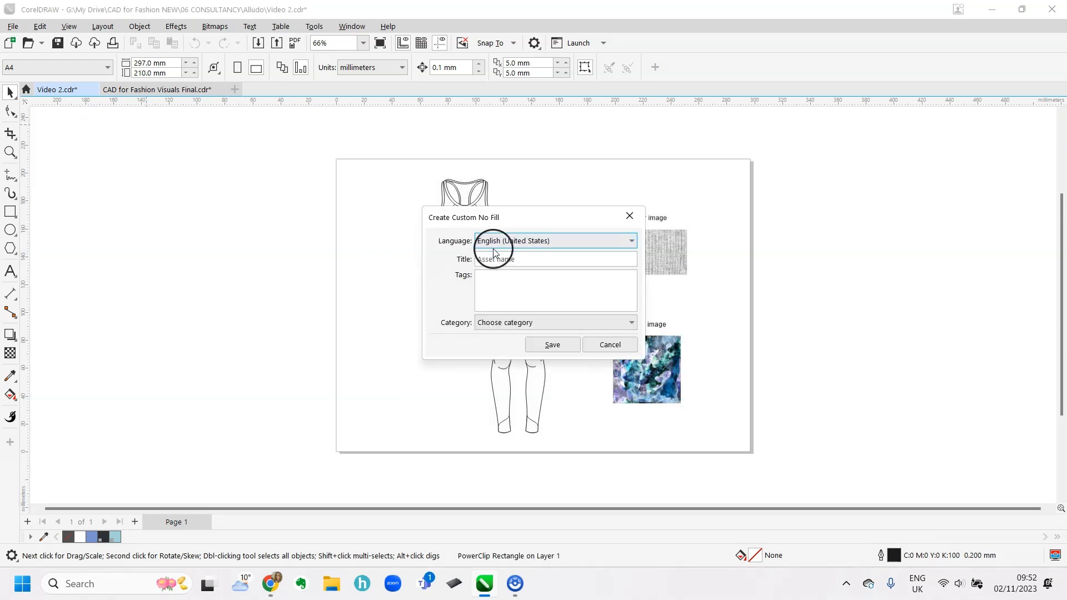
{"action": "left_click", "coordinate": [555, 259]}
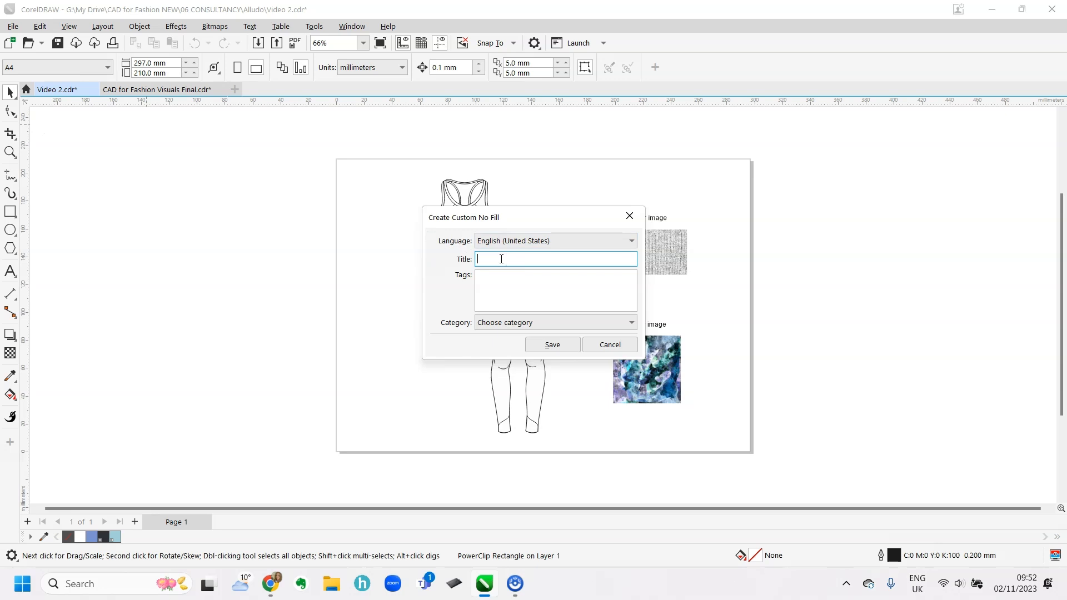
{"action": "type", "text": "Sports"}
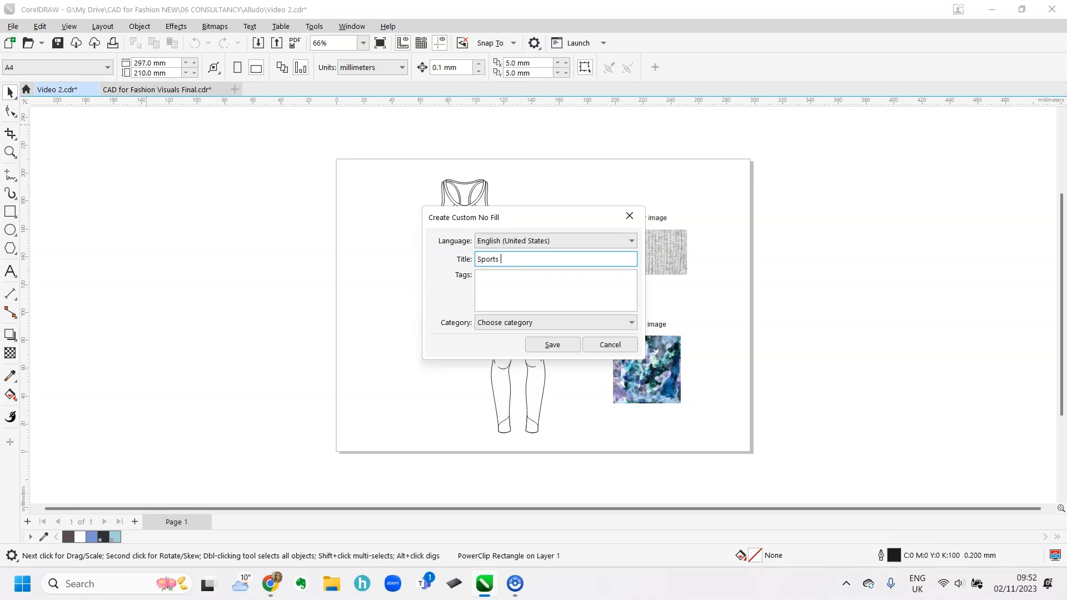
{"action": "type", "text": "patter"}
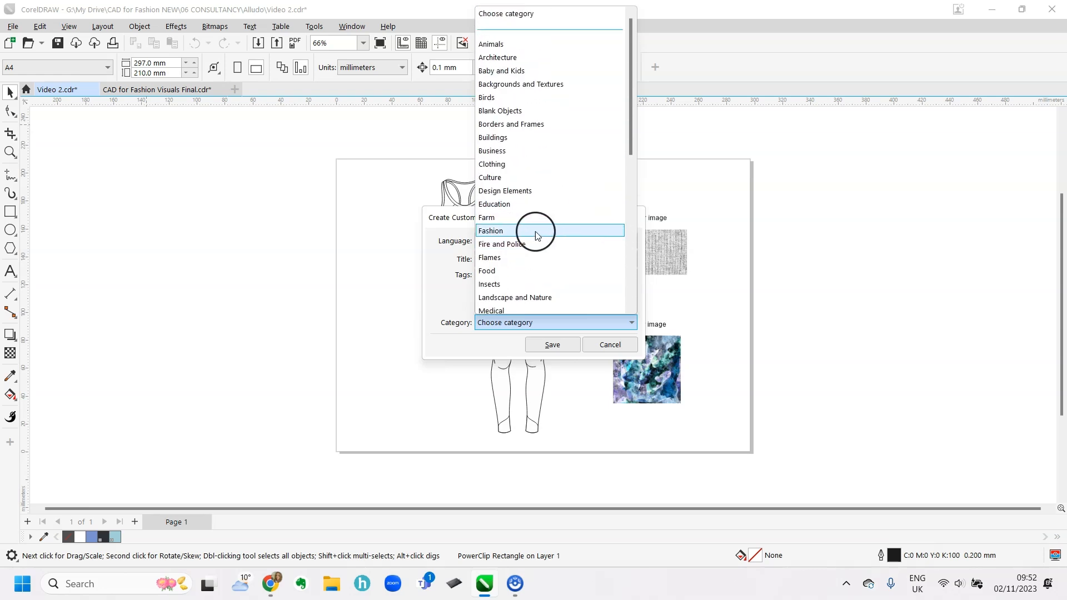
{"action": "left_click", "coordinate": [490, 231]}
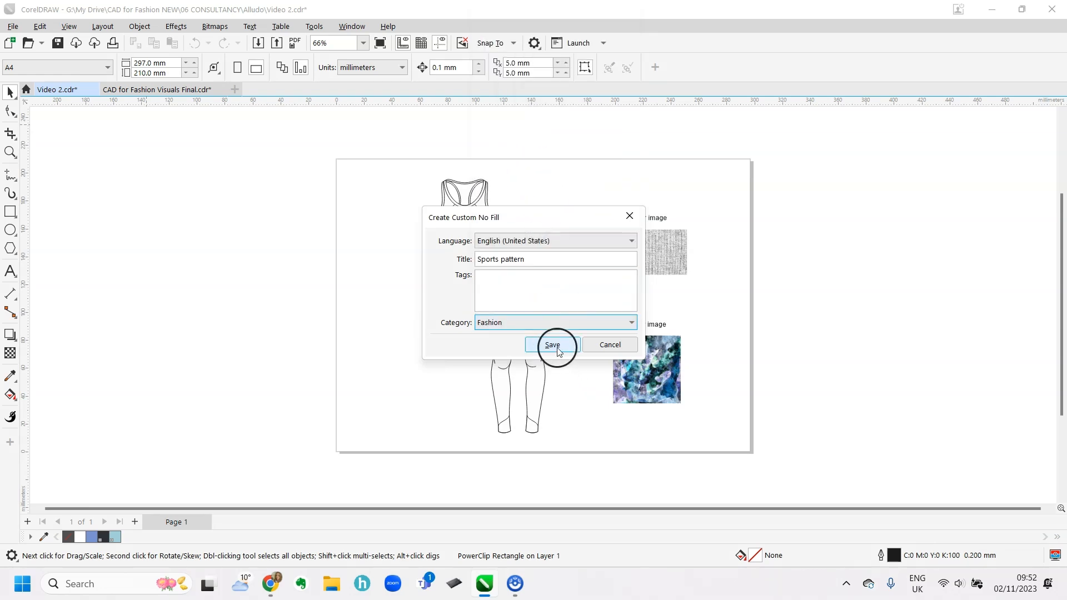
{"action": "left_click", "coordinate": [552, 345]}
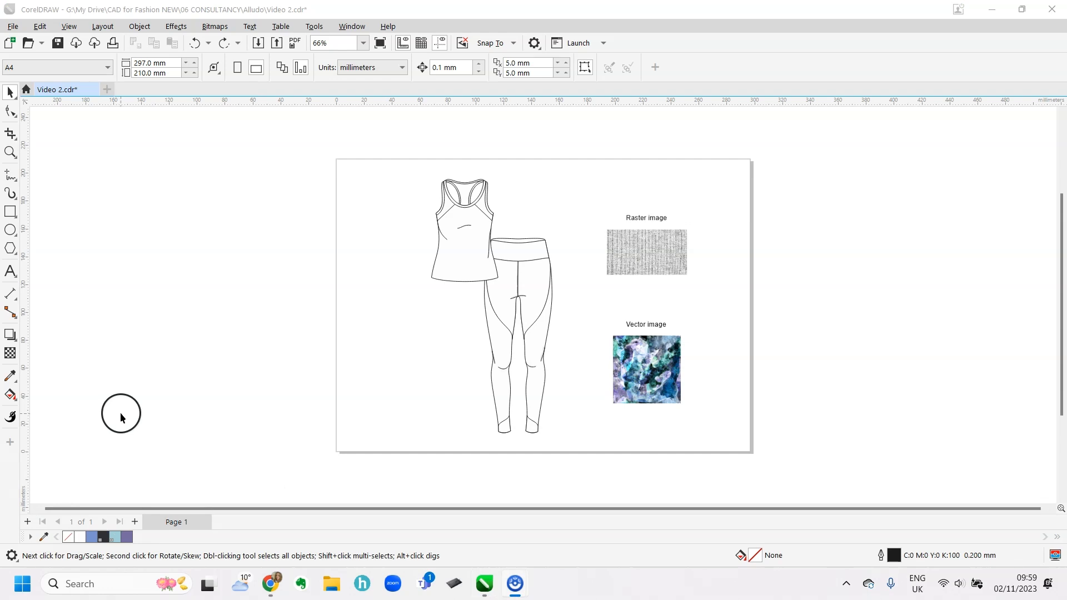
Show the Objects docker from Window > Dockers to reach the tank top body curve
{"action": "left_click", "coordinate": [352, 25]}
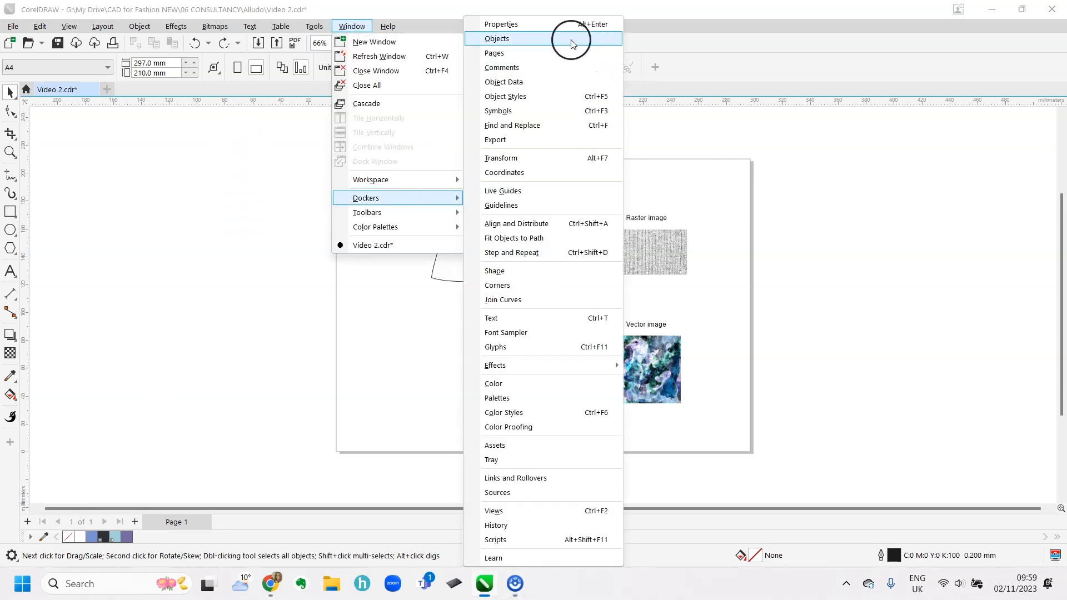
{"action": "left_click", "coordinate": [497, 38]}
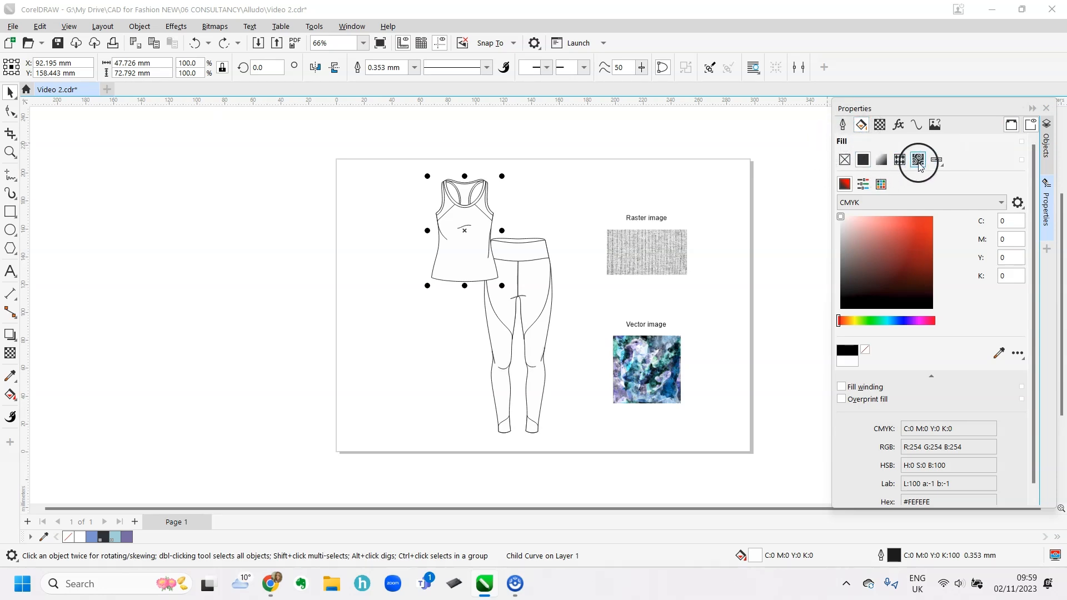
{"action": "mouse_move", "coordinate": [918, 159]}
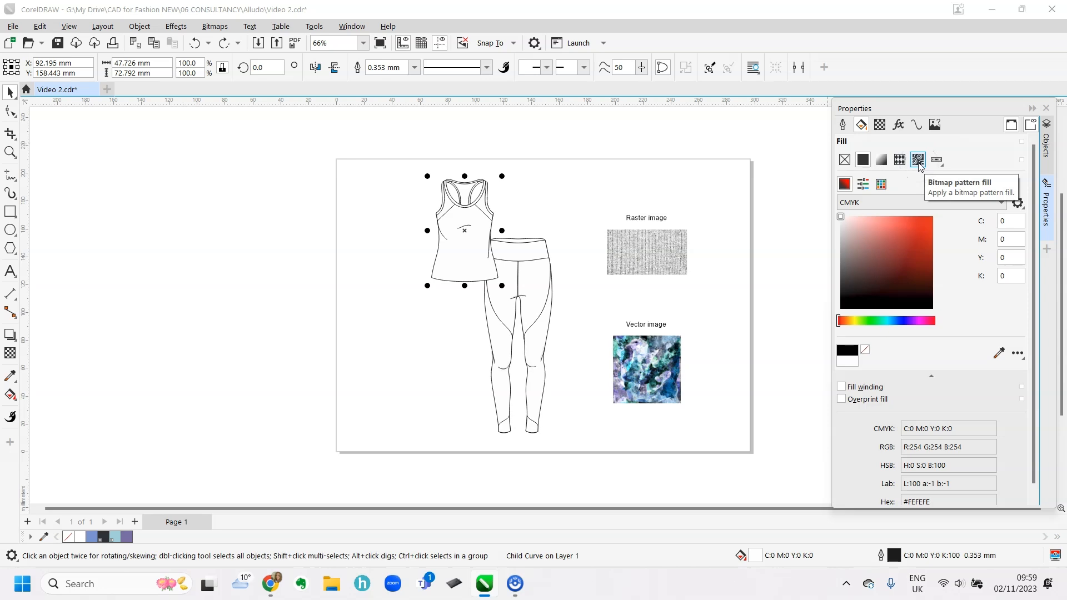
{"action": "mouse_move", "coordinate": [899, 158]}
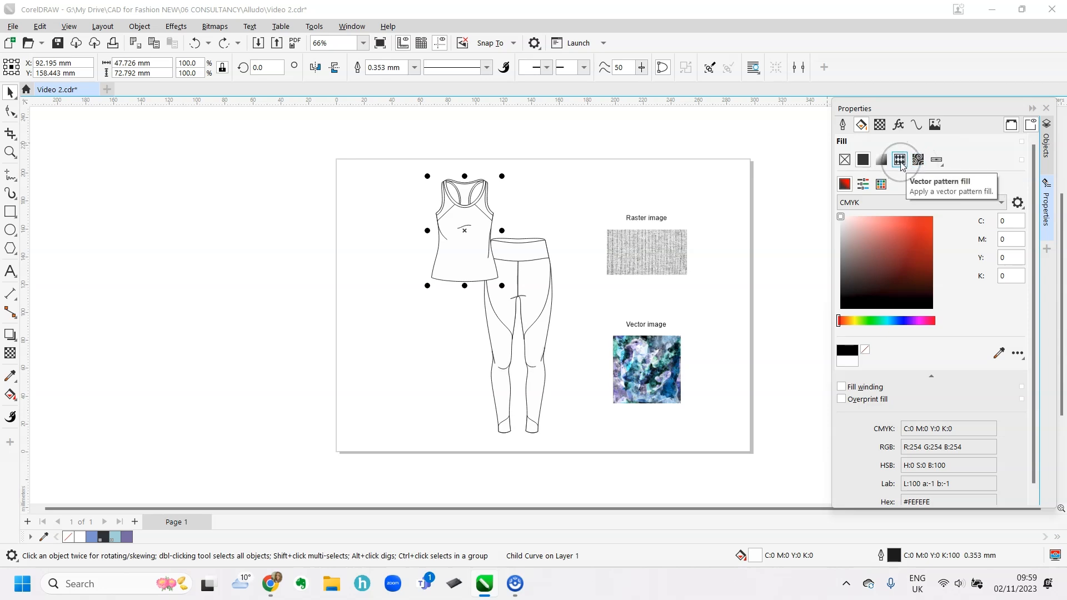
Apply the Abstract vector pattern to the tank top with locked 50 mm tile width and height
{"action": "left_click", "coordinate": [899, 159]}
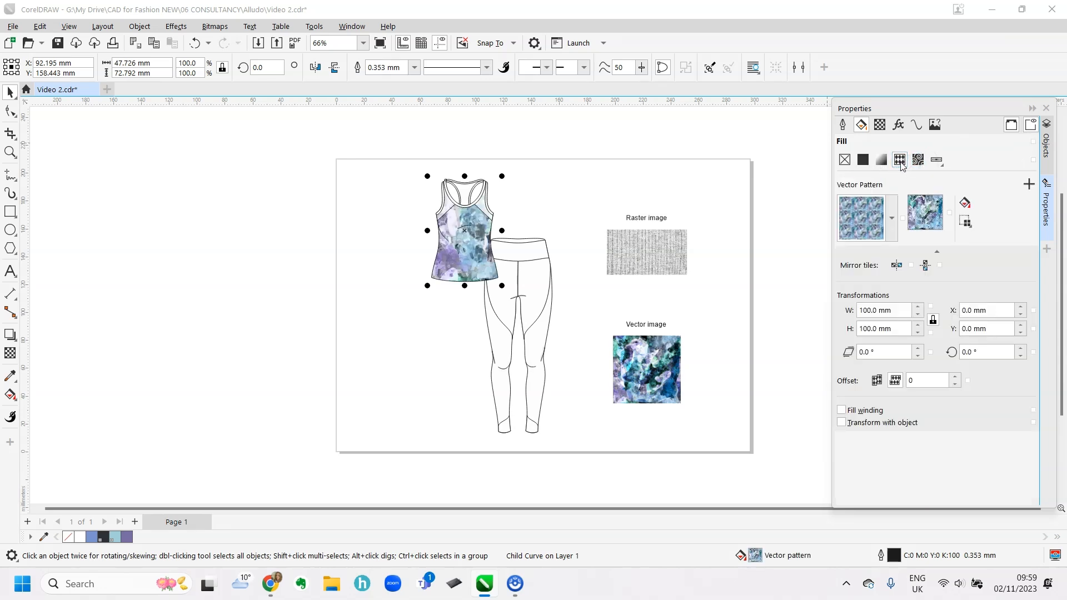
{"action": "left_click", "coordinate": [892, 218]}
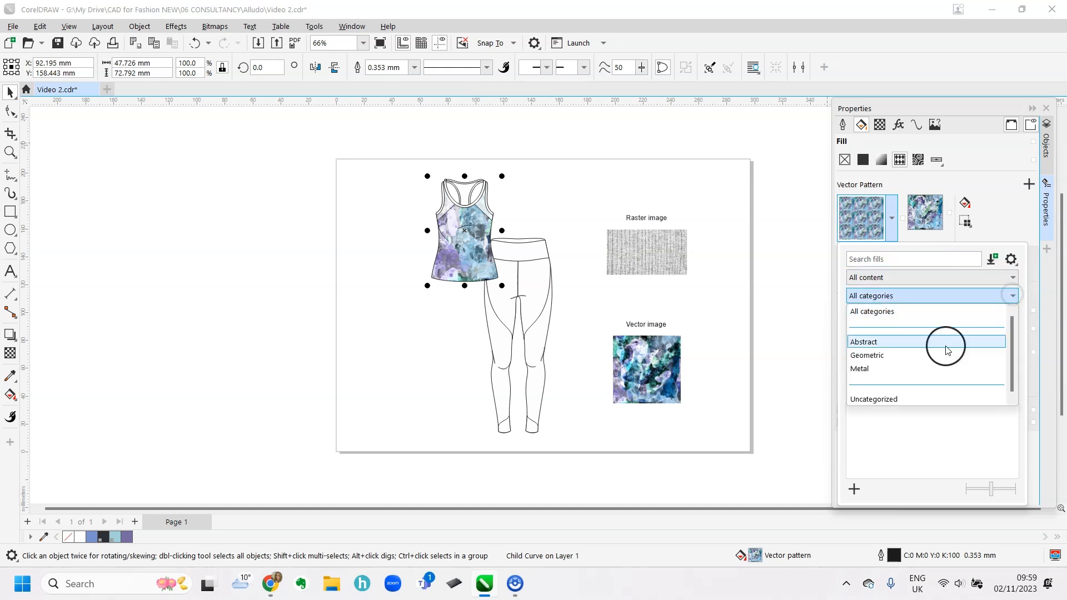
{"action": "left_click", "coordinate": [864, 342]}
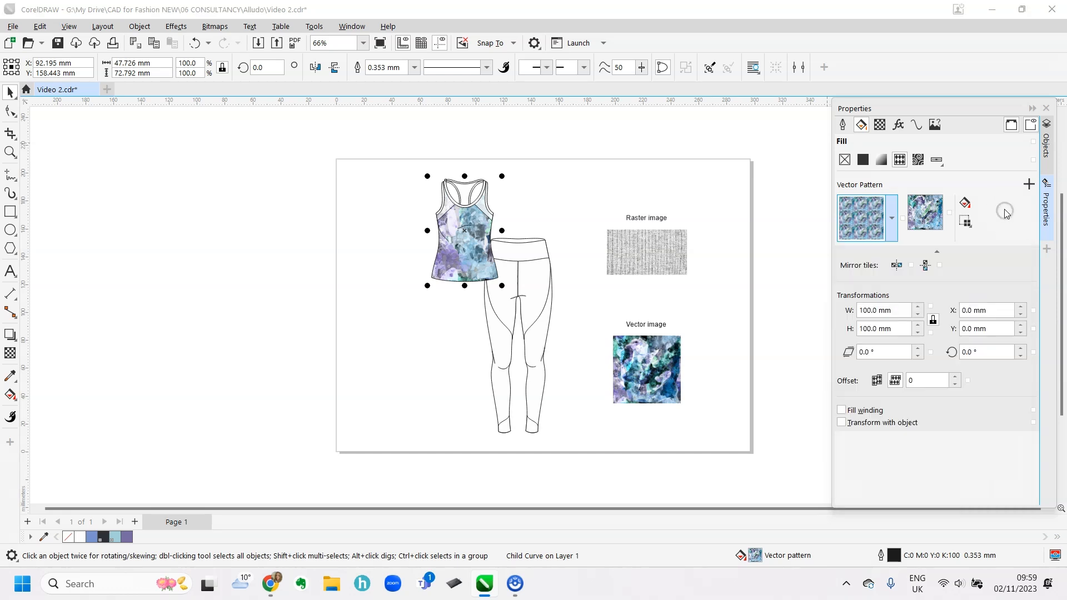
{"action": "left_click", "coordinate": [885, 353]}
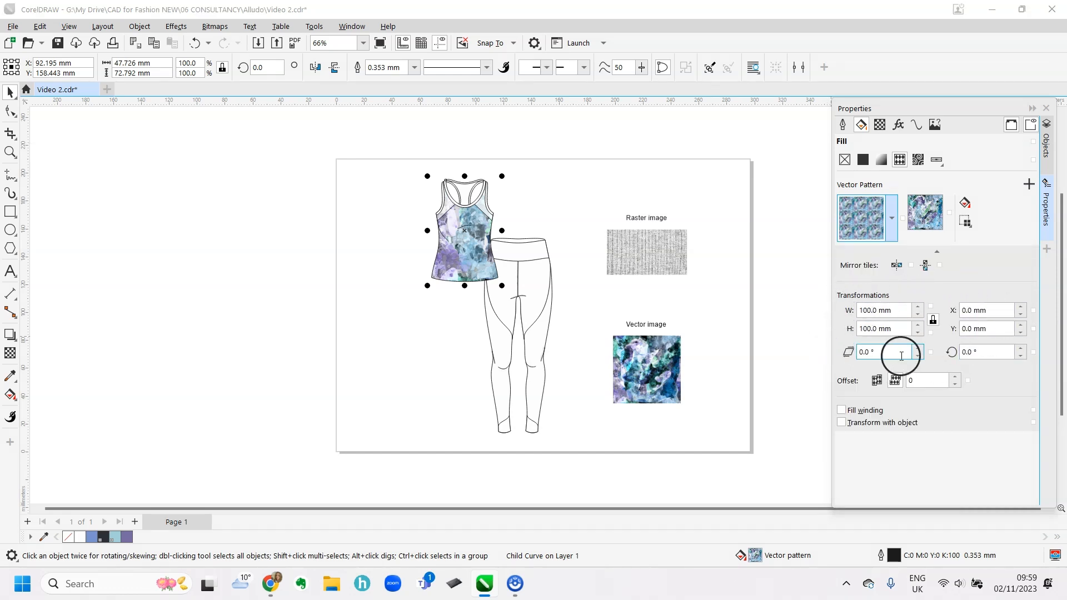
{"action": "left_click", "coordinate": [882, 310]}
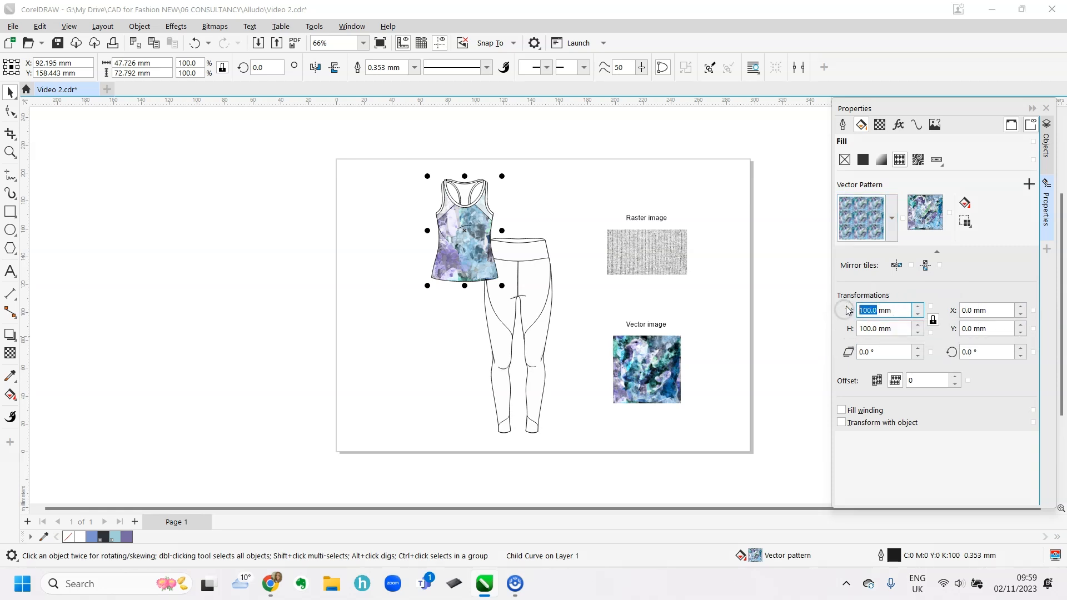
{"action": "type", "text": "50"}
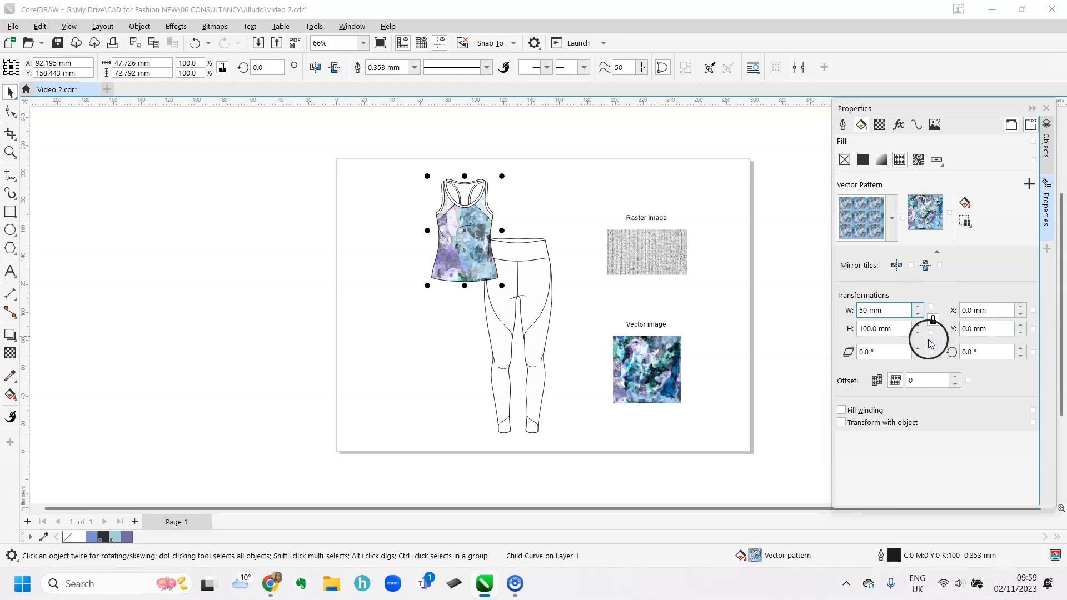
{"action": "left_click", "coordinate": [932, 320]}
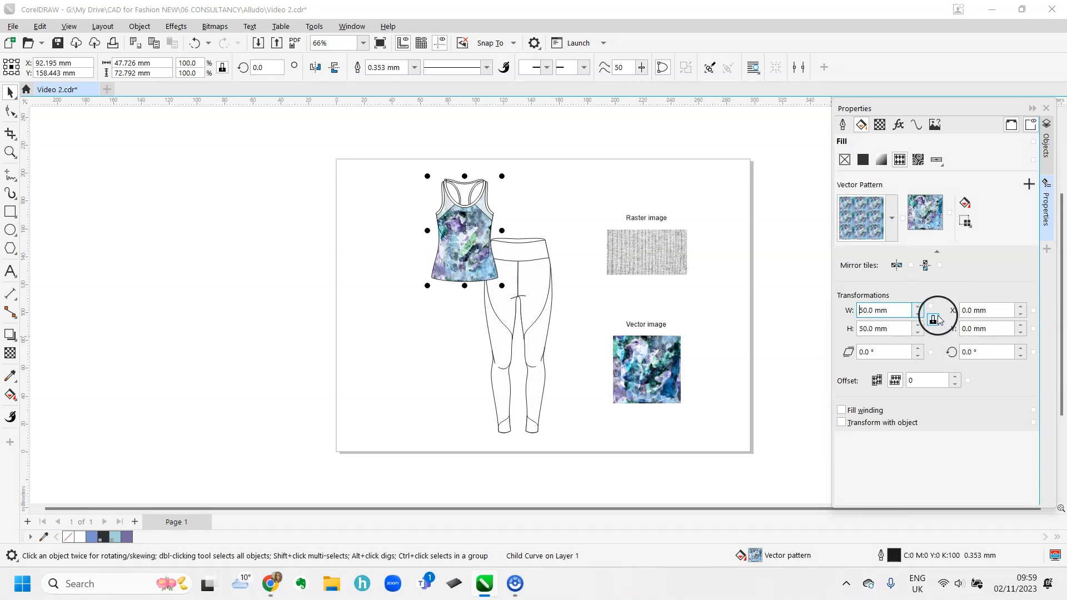
{"action": "mouse_move", "coordinate": [932, 320]}
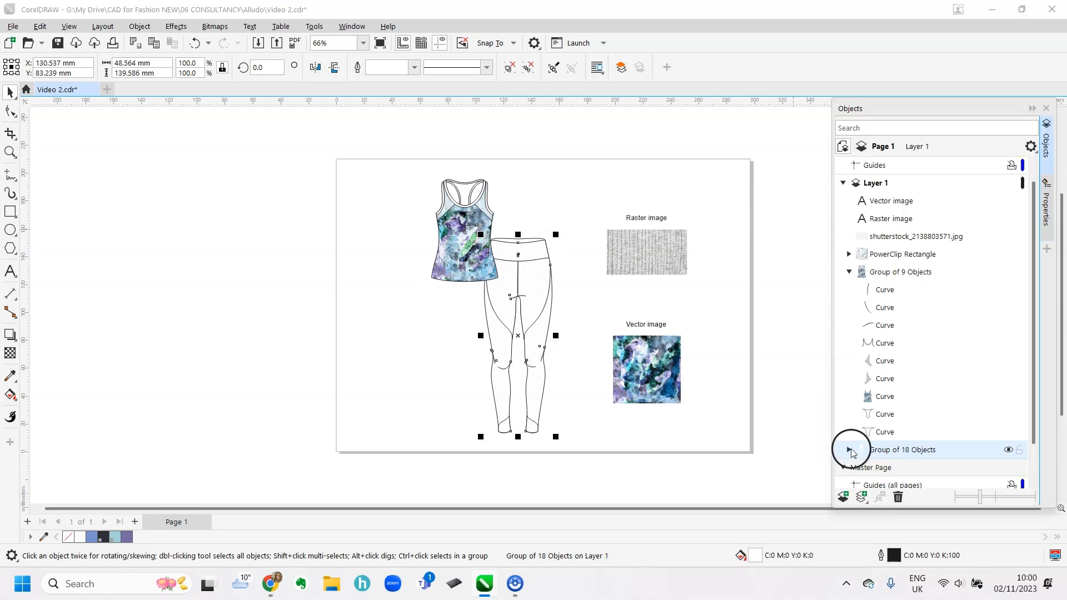
Expand the leggings Group of 18 Objects, print the upper right panel and select the right leg's side panel
{"action": "left_click", "coordinate": [854, 449]}
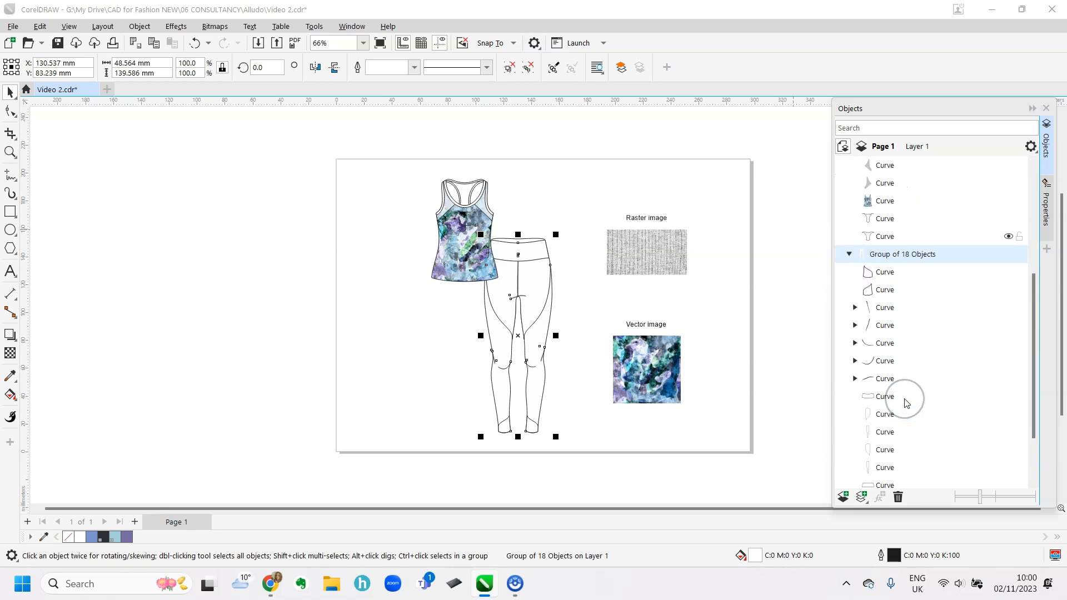
{"action": "scroll", "scroll_direction": "down", "scroll_amount": 3}
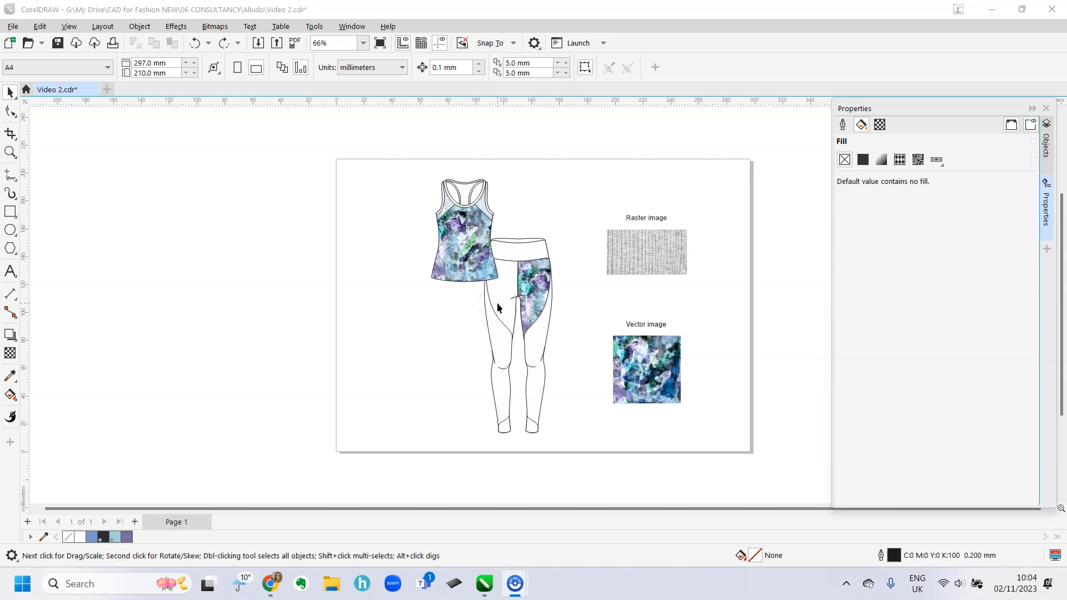
{"action": "mouse_move", "coordinate": [498, 308]}
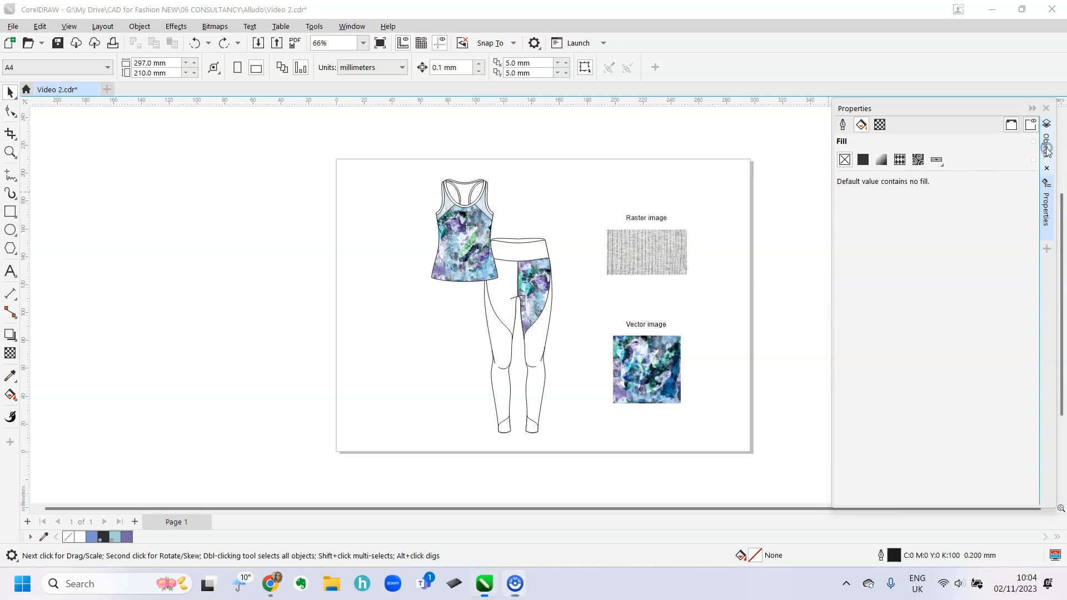
{"action": "left_click", "coordinate": [1047, 143]}
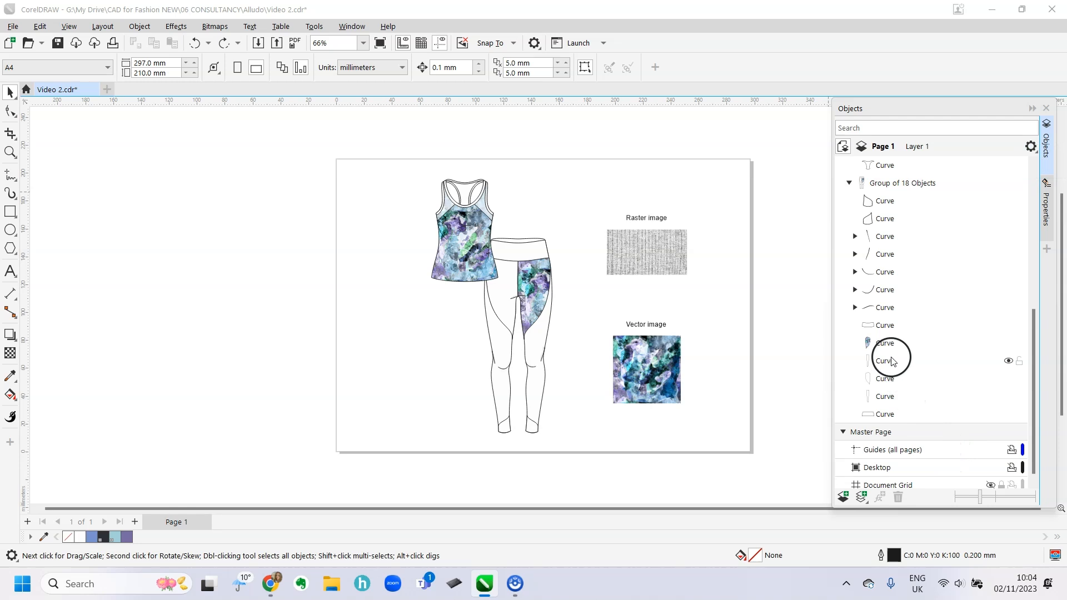
{"action": "left_click", "coordinate": [884, 360]}
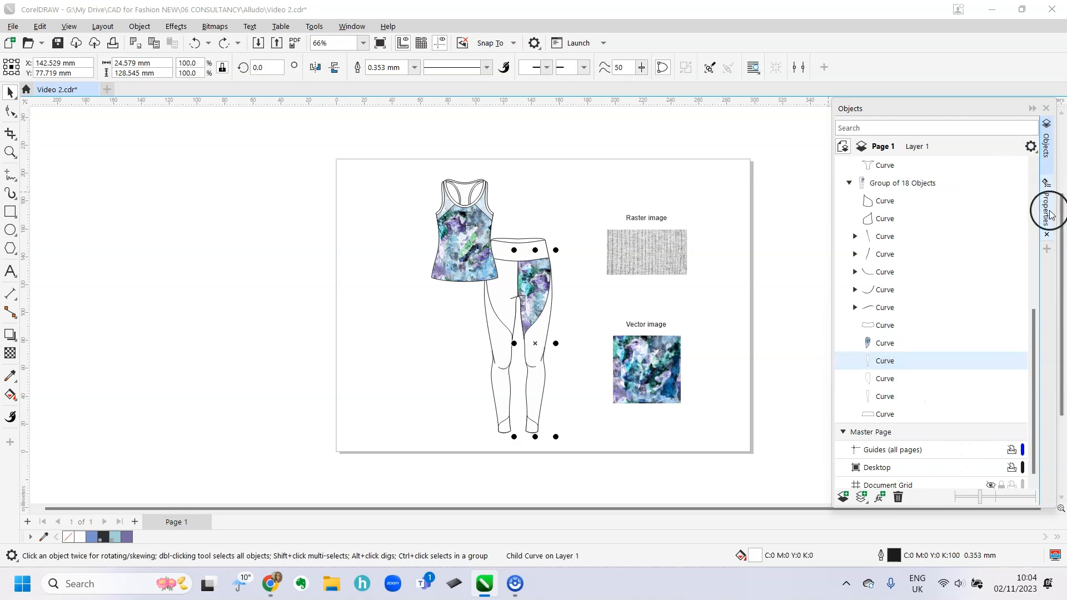
{"action": "left_click", "coordinate": [1047, 187]}
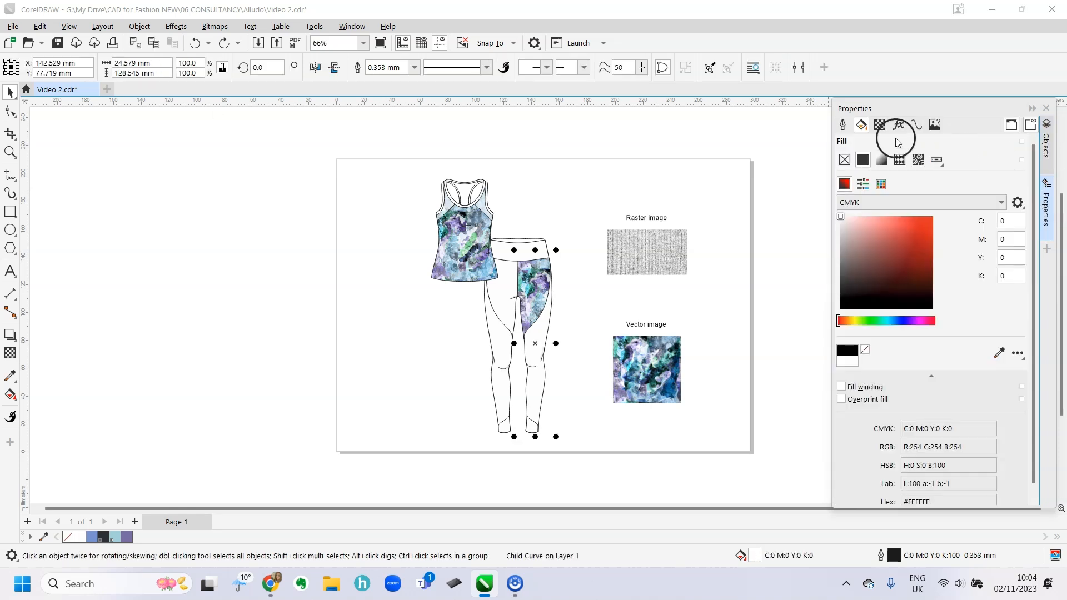
{"action": "mouse_move", "coordinate": [860, 124]}
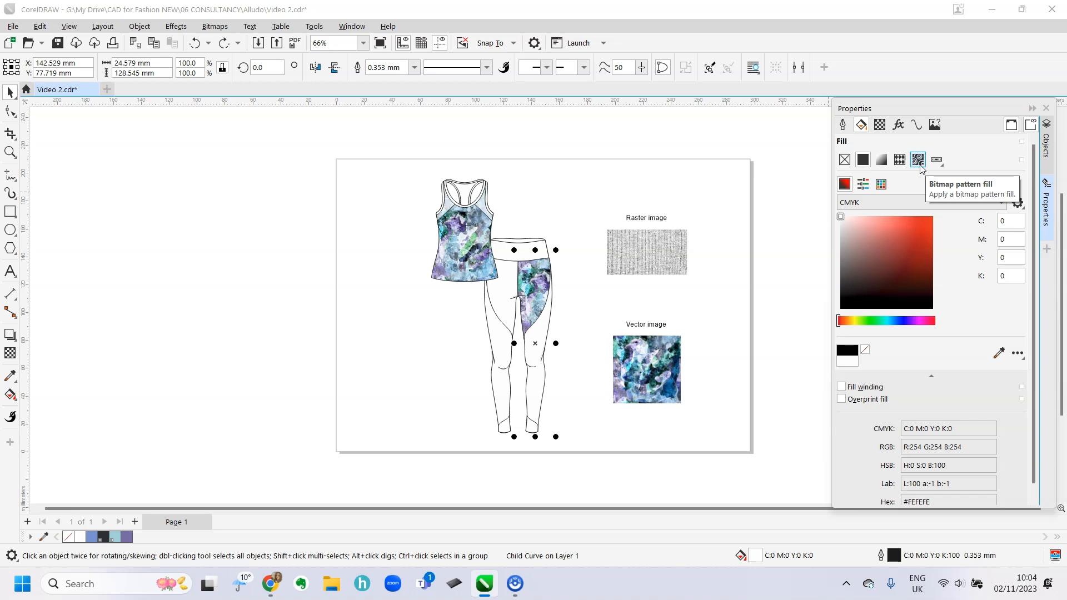
Give the right and left leggings side panels the Grey Marl bitmap texture fill
{"action": "left_click", "coordinate": [918, 159]}
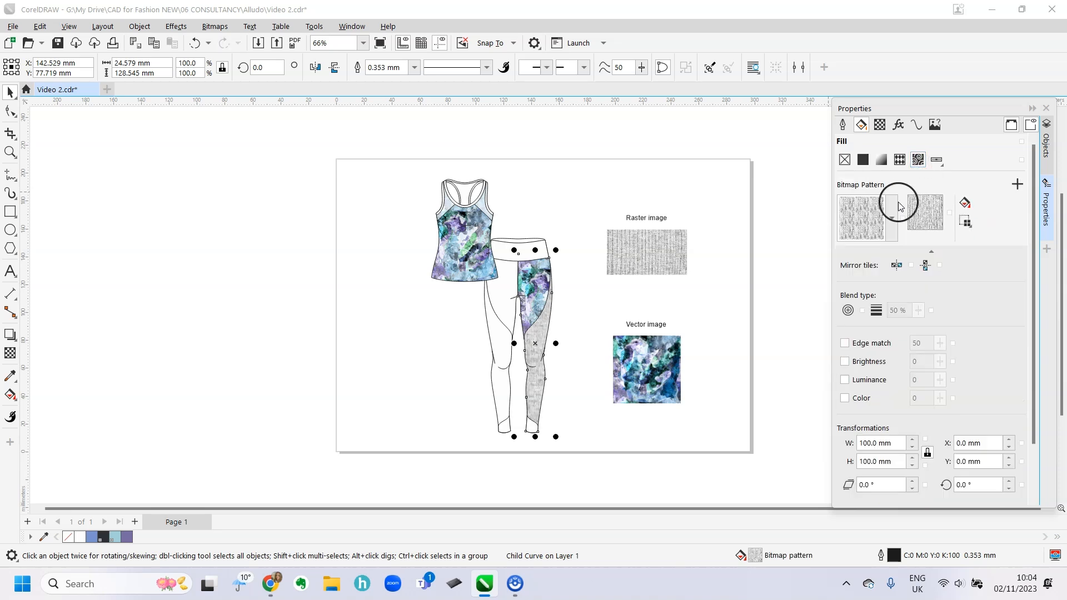
{"action": "left_click", "coordinate": [890, 218]}
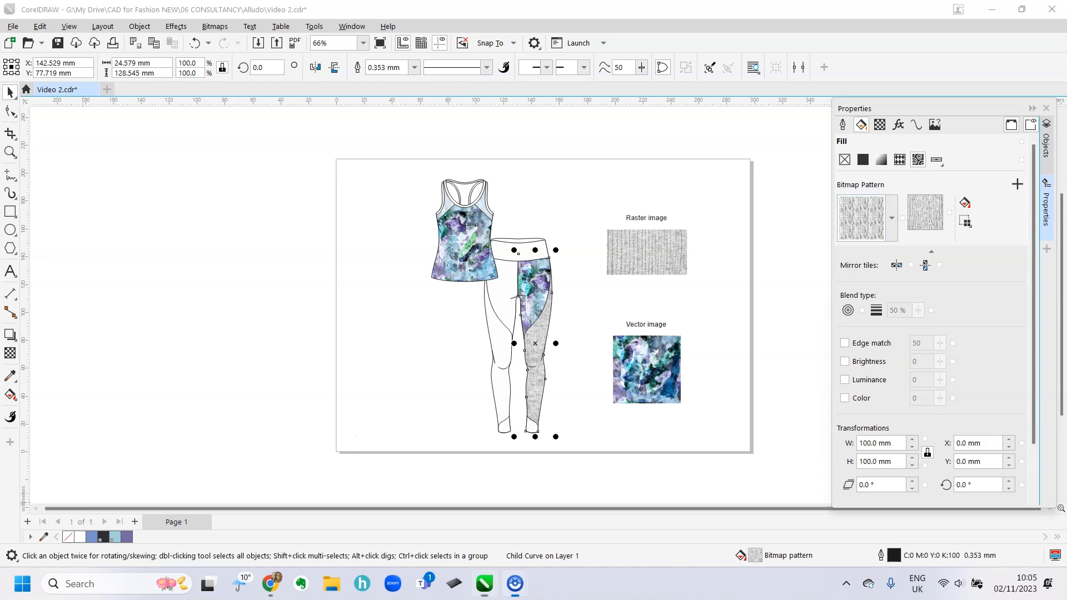
{"action": "left_click", "coordinate": [1047, 133]}
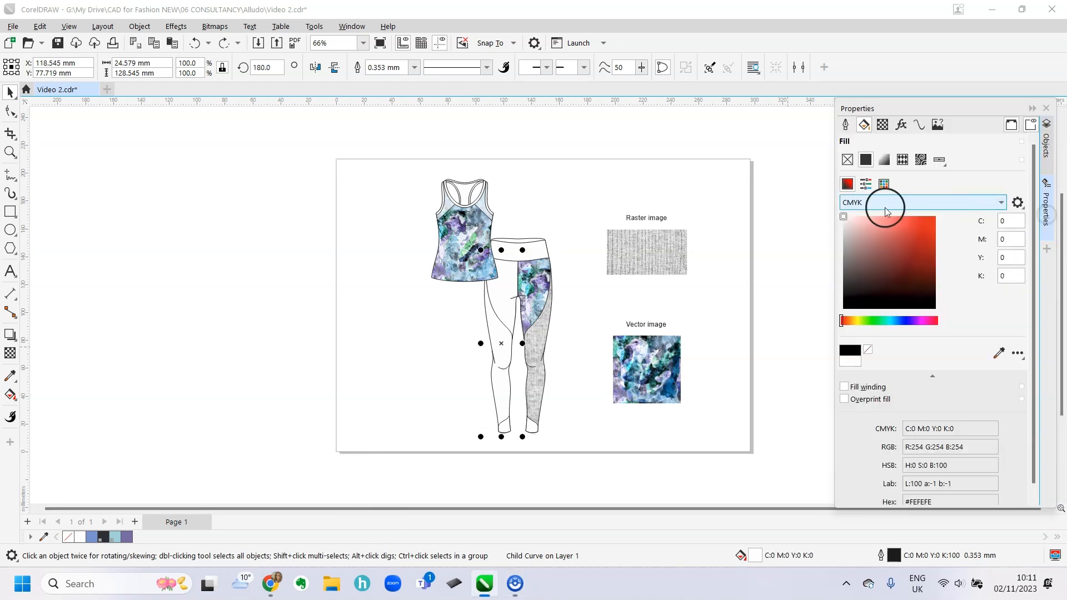
{"action": "left_click", "coordinate": [920, 159]}
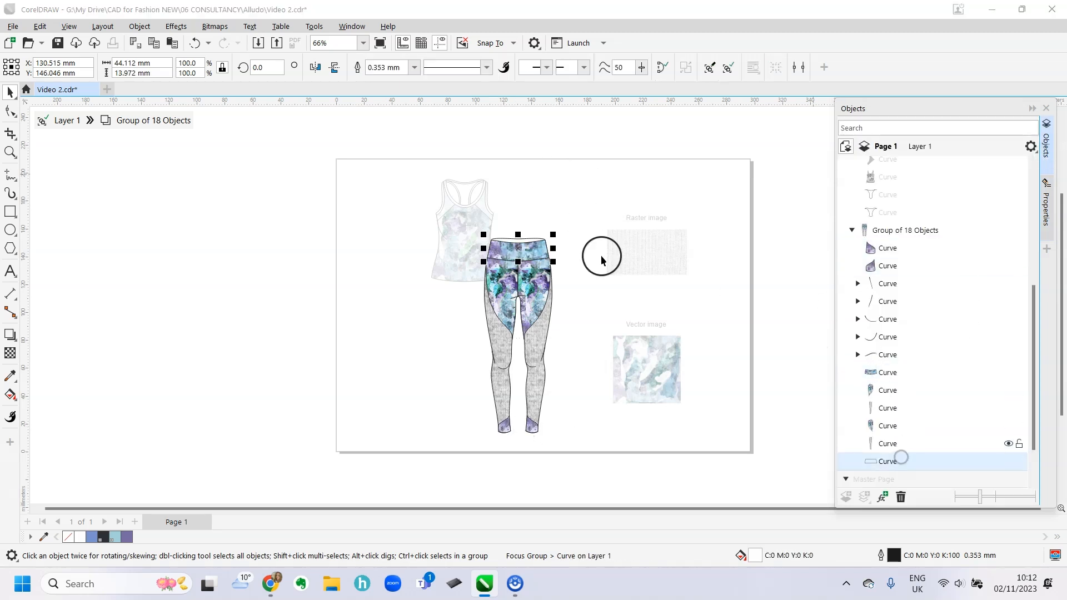
Apply the vector print to the tank's back pieces and bring up their Transparency settings for darker shading
{"action": "left_click", "coordinate": [1046, 189]}
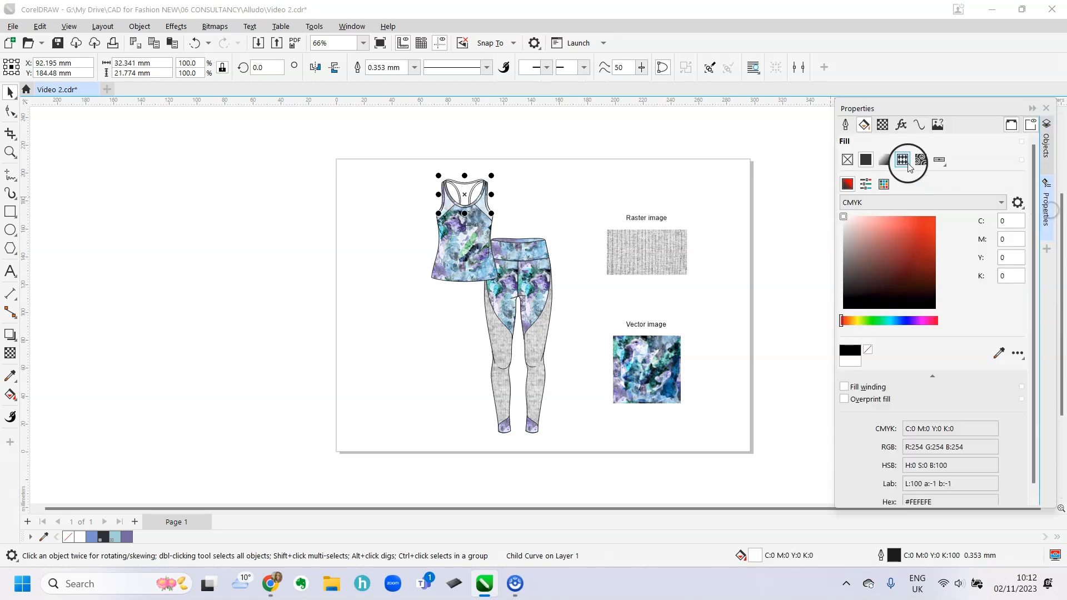
{"action": "left_click", "coordinate": [901, 159]}
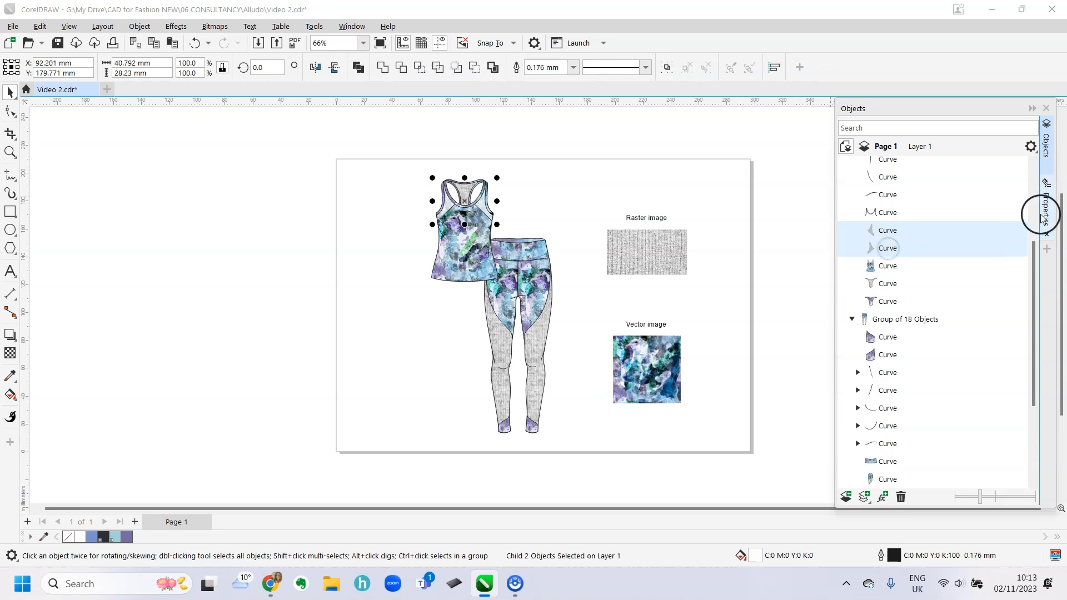
{"action": "left_click", "coordinate": [883, 125]}
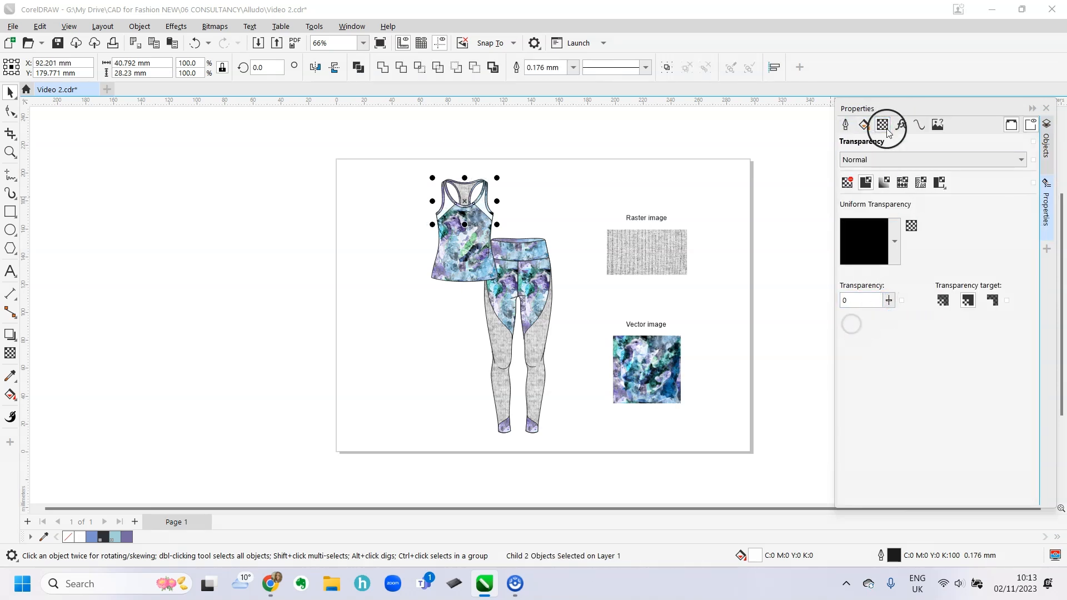
{"action": "left_click", "coordinate": [865, 124]}
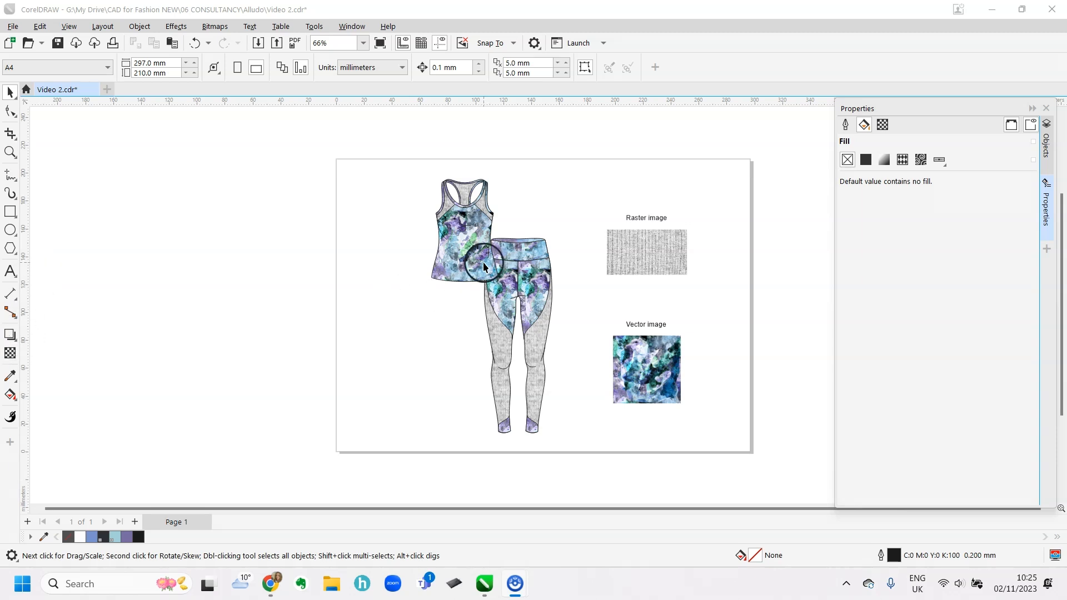
Select the tank top group and apply the Inner Glow shadow preset to the red test square
{"action": "left_click", "coordinate": [483, 266]}
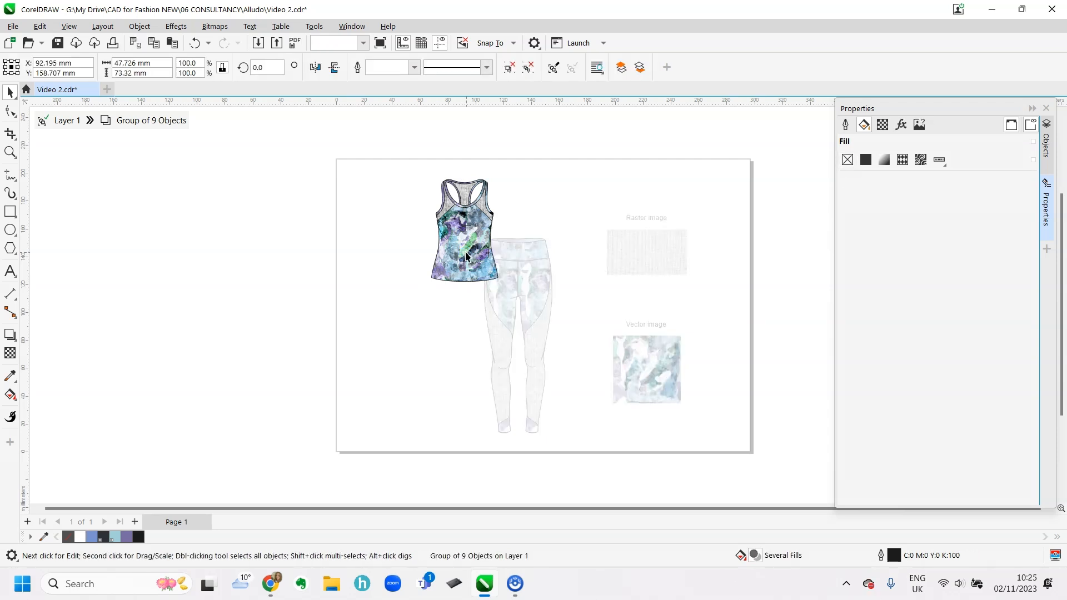
{"action": "mouse_move", "coordinate": [10, 343]}
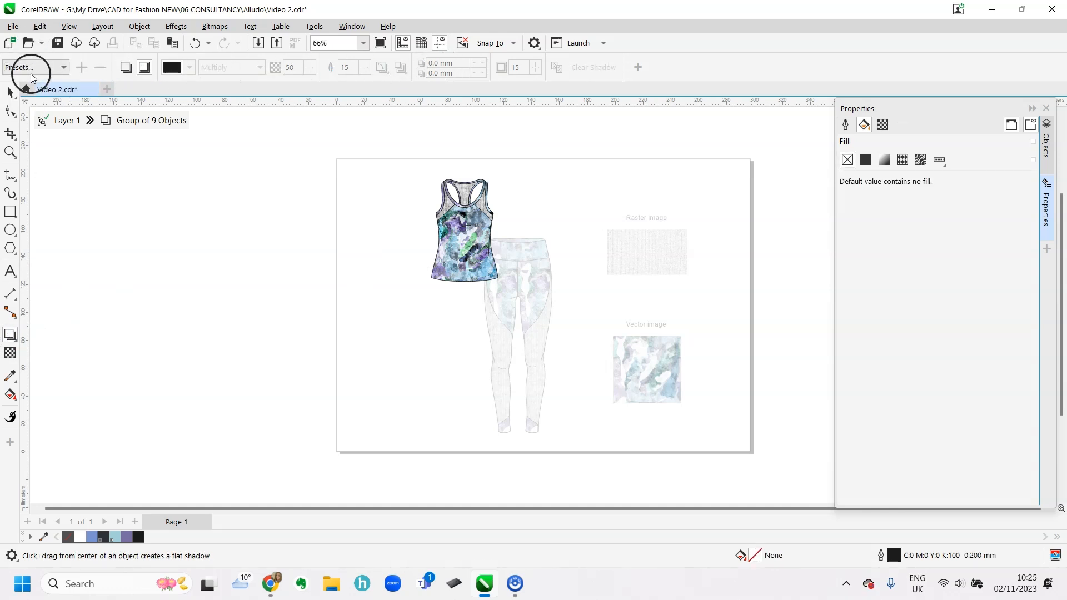
{"action": "left_click", "coordinate": [68, 68]}
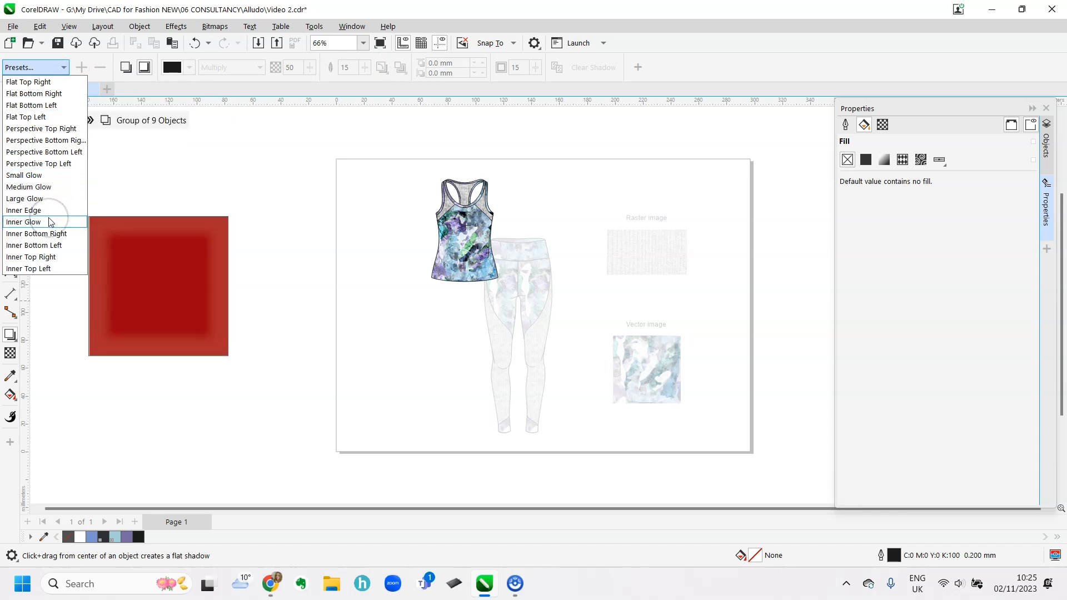
{"action": "left_click", "coordinate": [24, 222]}
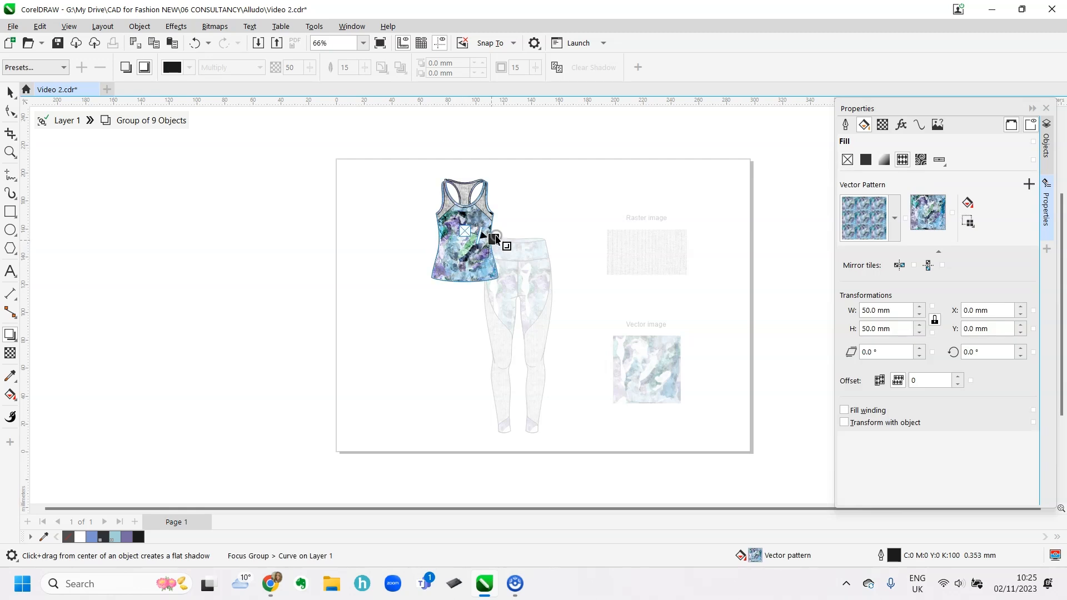
Add an inner shadow to the tank front panel with opacity 52 and feathering 37
{"action": "left_click_drag", "start_coordinate": [494, 238], "coordinate": [487, 292]}
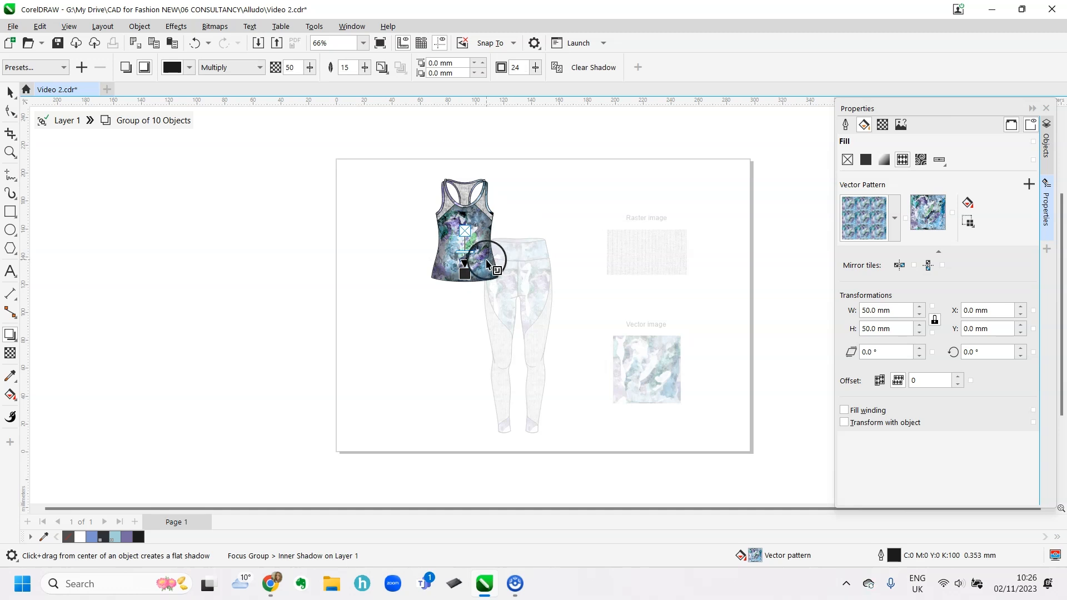
{"action": "left_click_drag", "start_coordinate": [487, 263], "coordinate": [466, 253]}
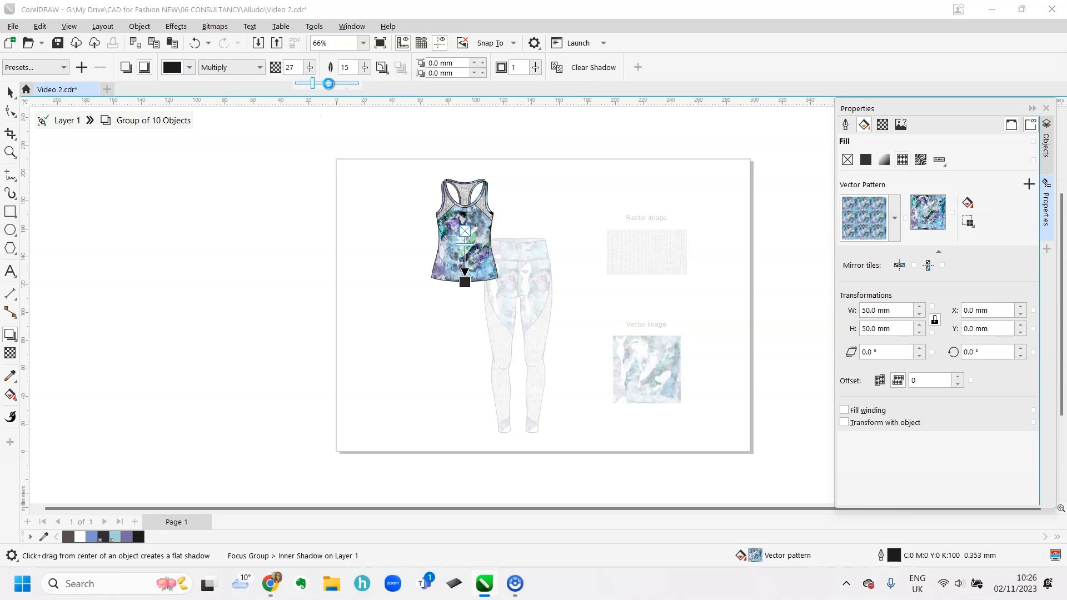
{"action": "left_click_drag", "start_coordinate": [327, 83], "coordinate": [361, 83]}
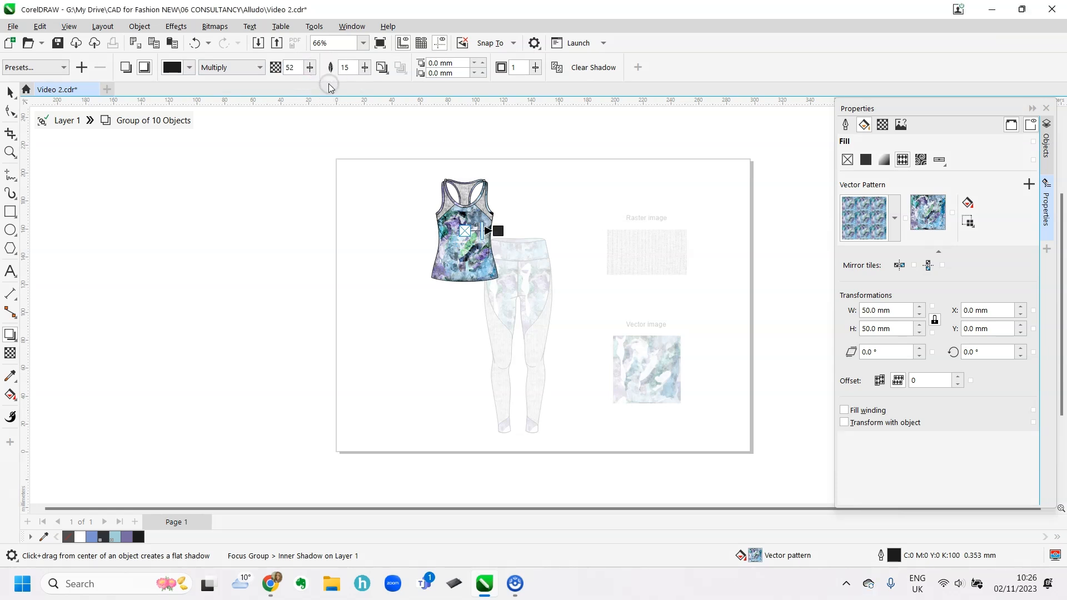
{"action": "left_click", "coordinate": [366, 66]}
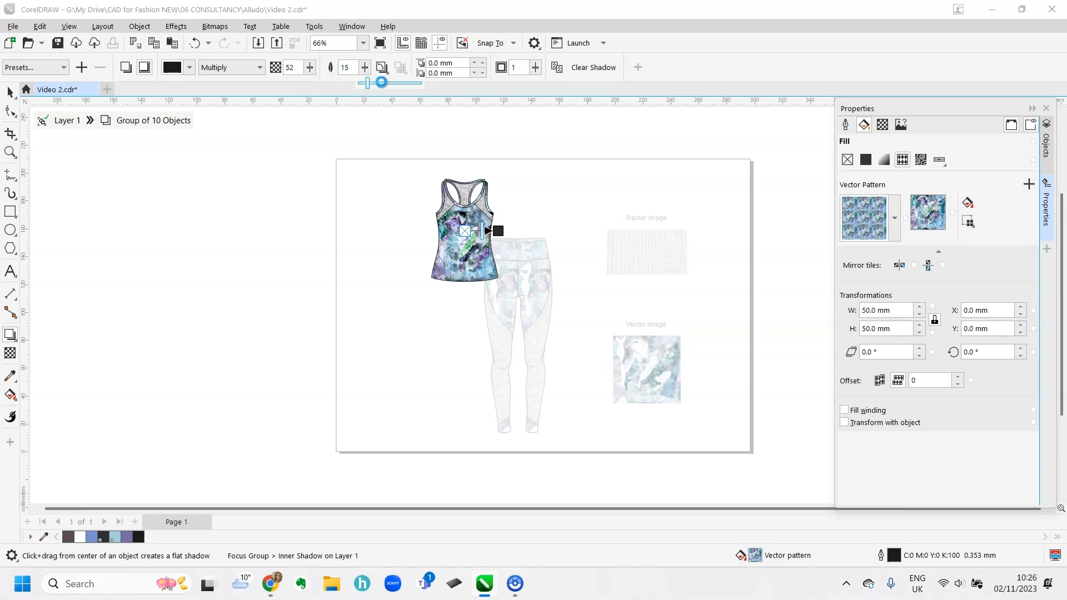
{"action": "left_click_drag", "start_coordinate": [381, 83], "coordinate": [371, 83]}
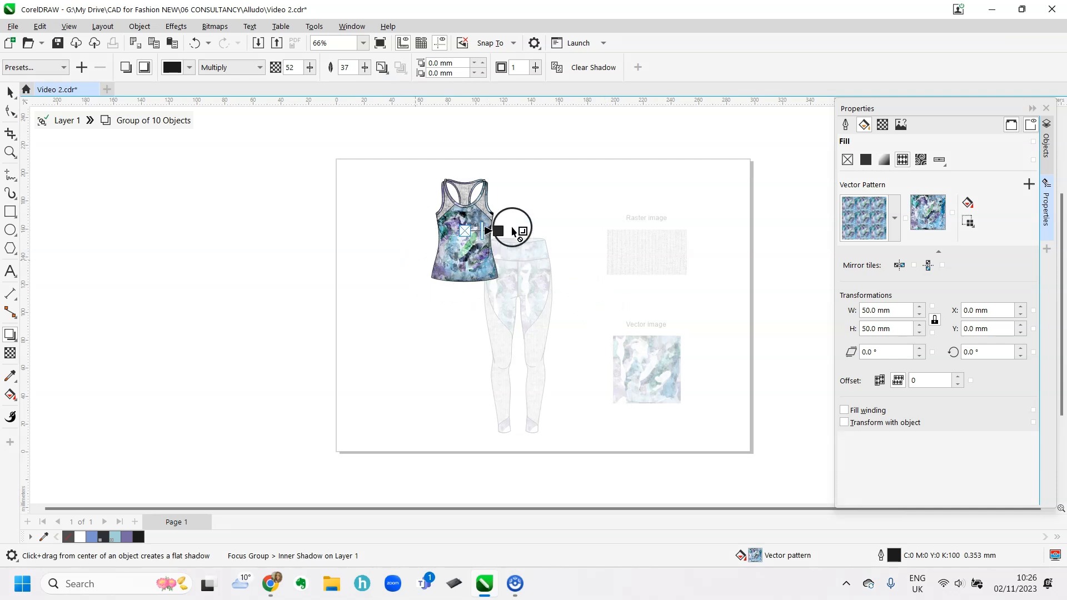
{"action": "mouse_move", "coordinate": [323, 266]}
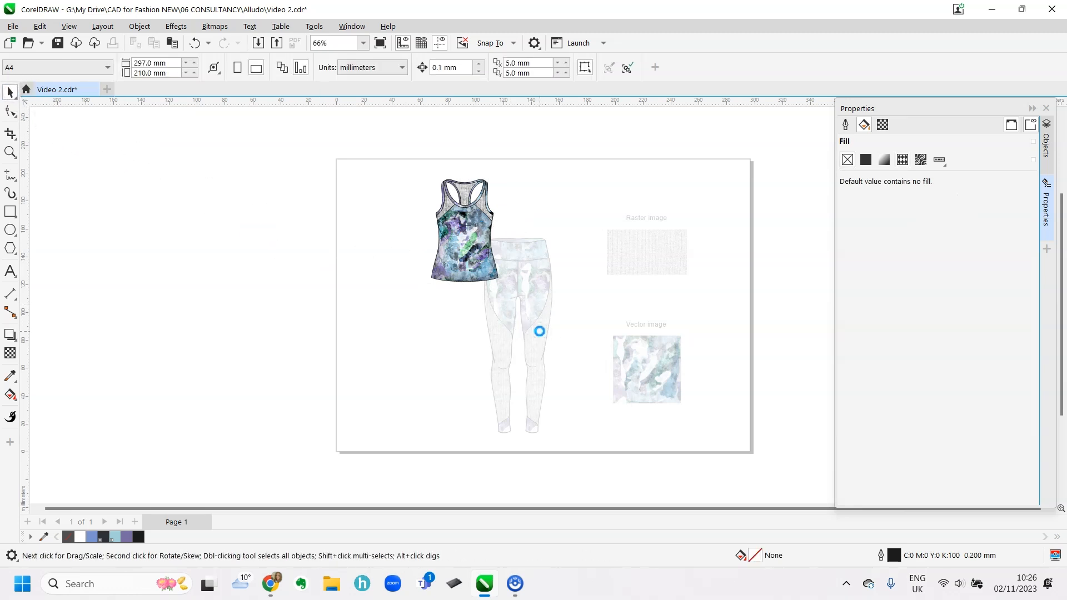
Add an inner shadow to the leggings' grey leg panel with opacity 29 and feathering 12
{"action": "left_click", "coordinate": [538, 331]}
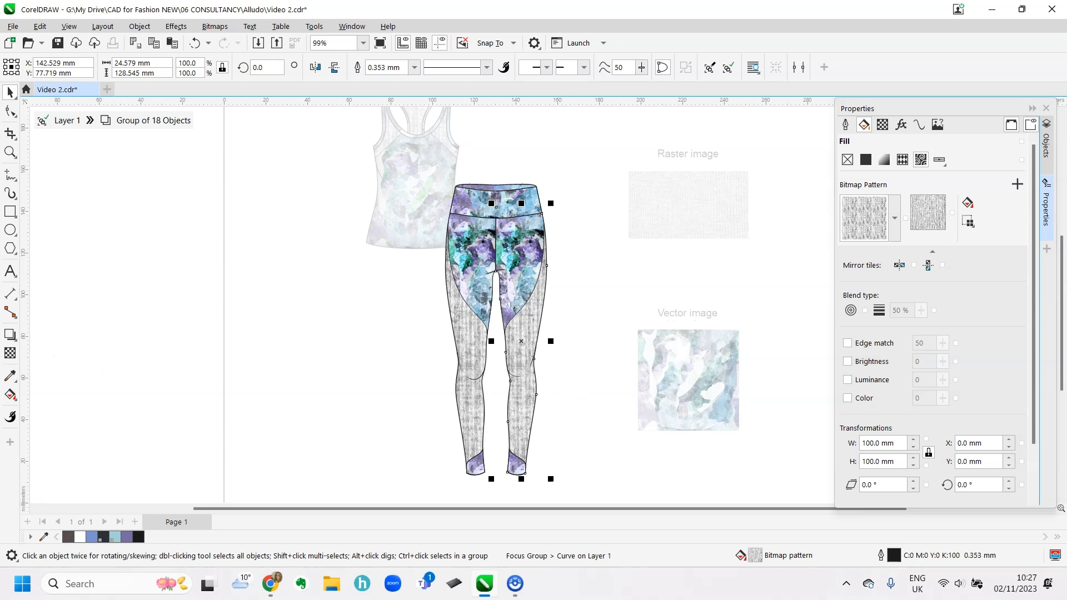
{"action": "left_click", "coordinate": [12, 336]}
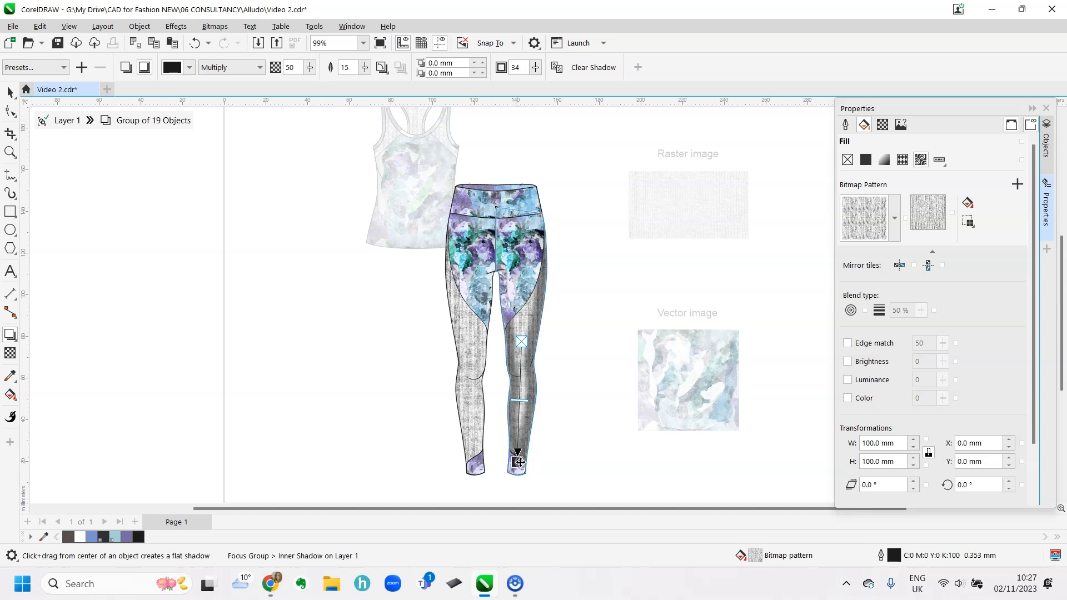
{"action": "left_click", "coordinate": [534, 70]}
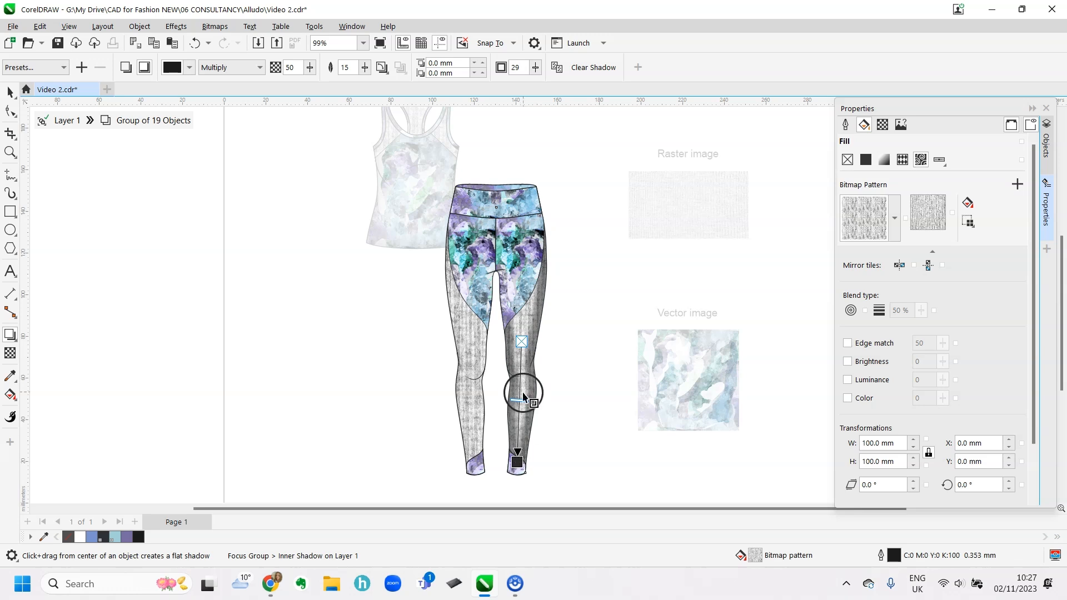
{"action": "left_click_drag", "start_coordinate": [520, 398], "coordinate": [520, 392]}
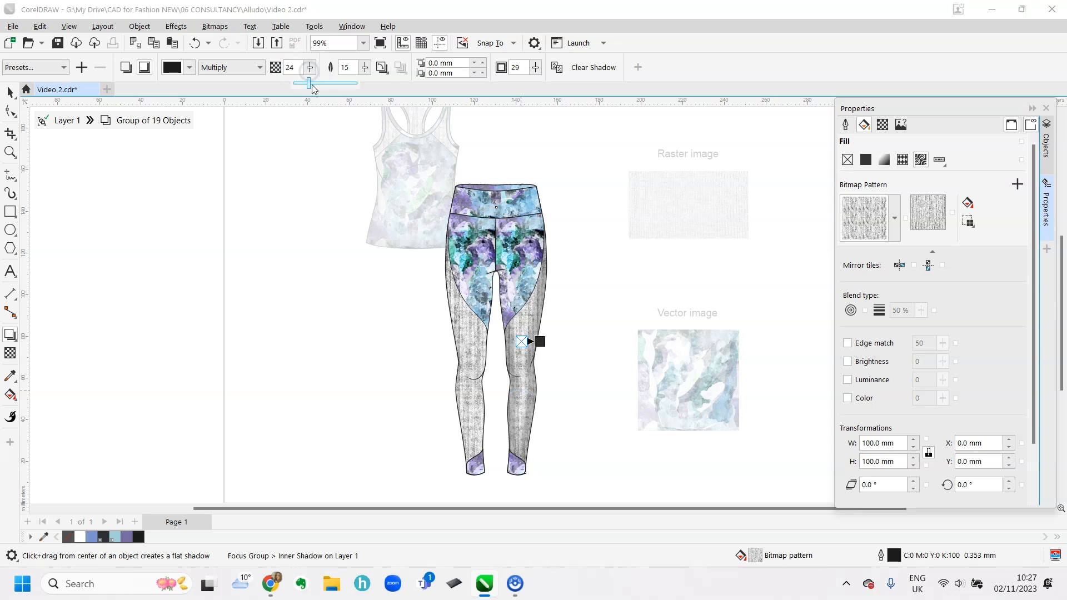
{"action": "left_click_drag", "start_coordinate": [310, 84], "coordinate": [366, 84]}
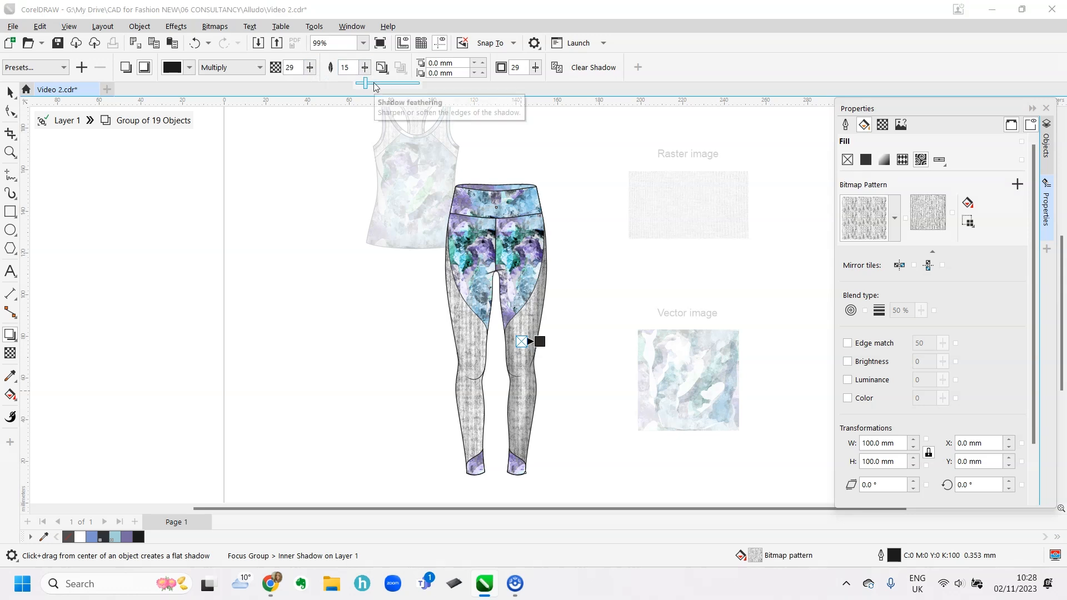
{"action": "left_click", "coordinate": [364, 65]}
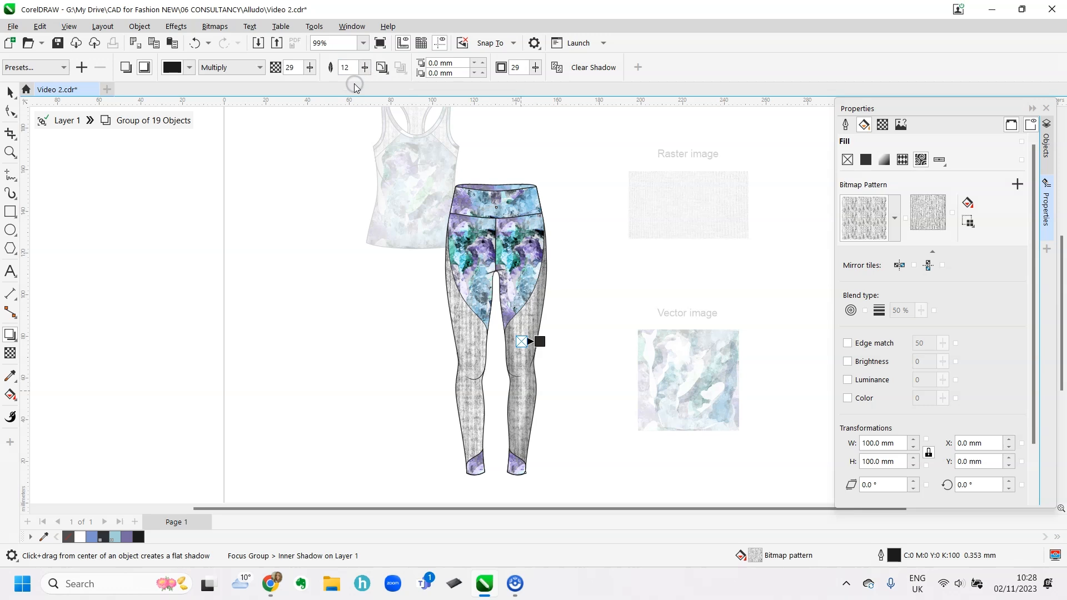
{"action": "mouse_move", "coordinate": [302, 160]}
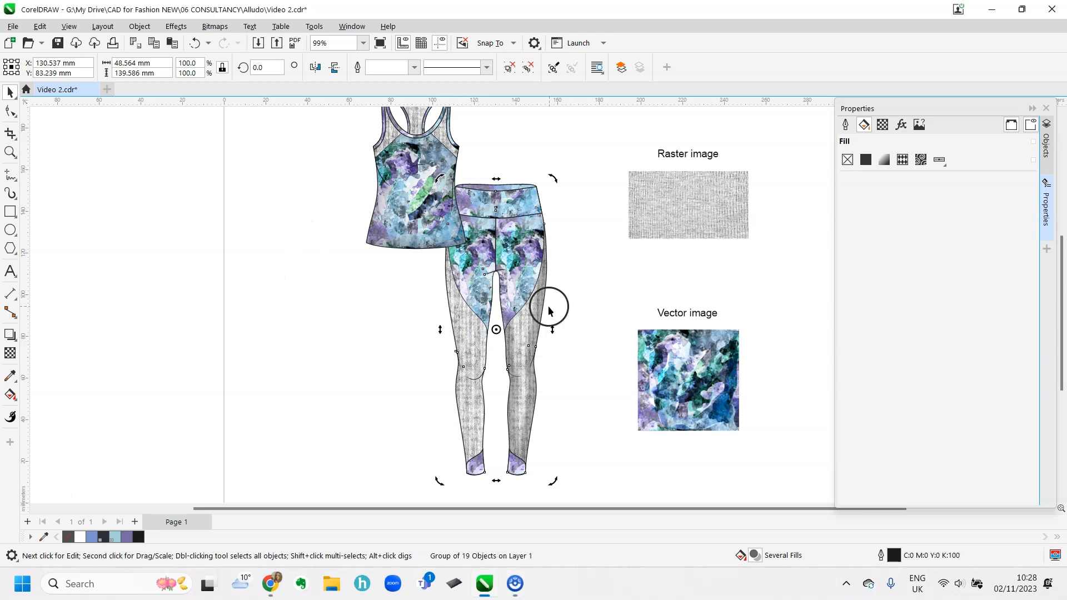
Add an inner shadow to the left thigh print panel and lower its opacity
{"action": "left_click", "coordinate": [470, 348]}
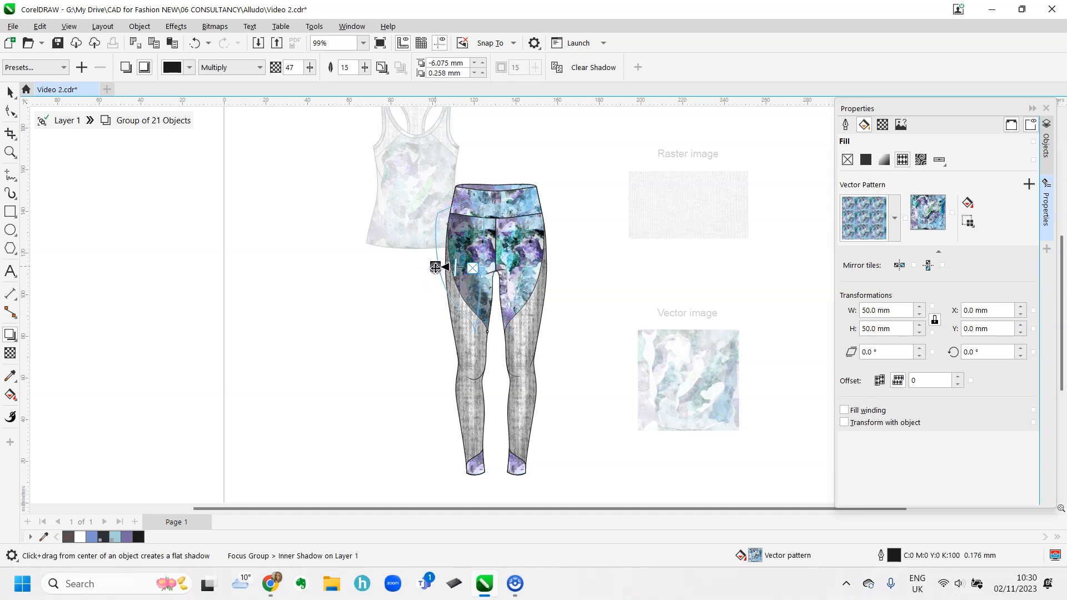
{"action": "left_click_drag", "start_coordinate": [435, 267], "coordinate": [444, 256]}
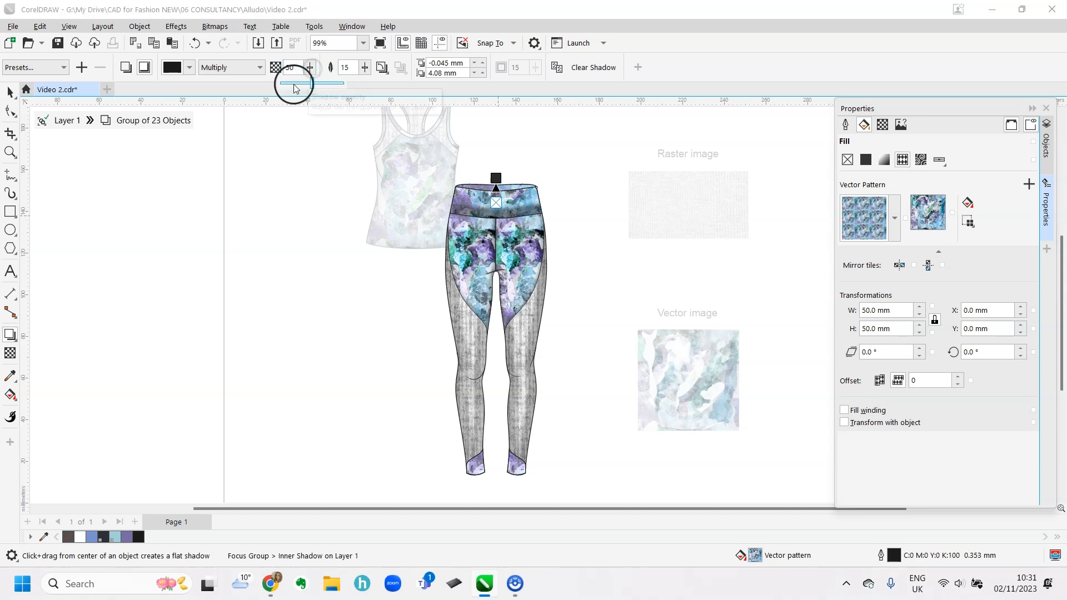
{"action": "left_click_drag", "start_coordinate": [294, 83], "coordinate": [310, 84]}
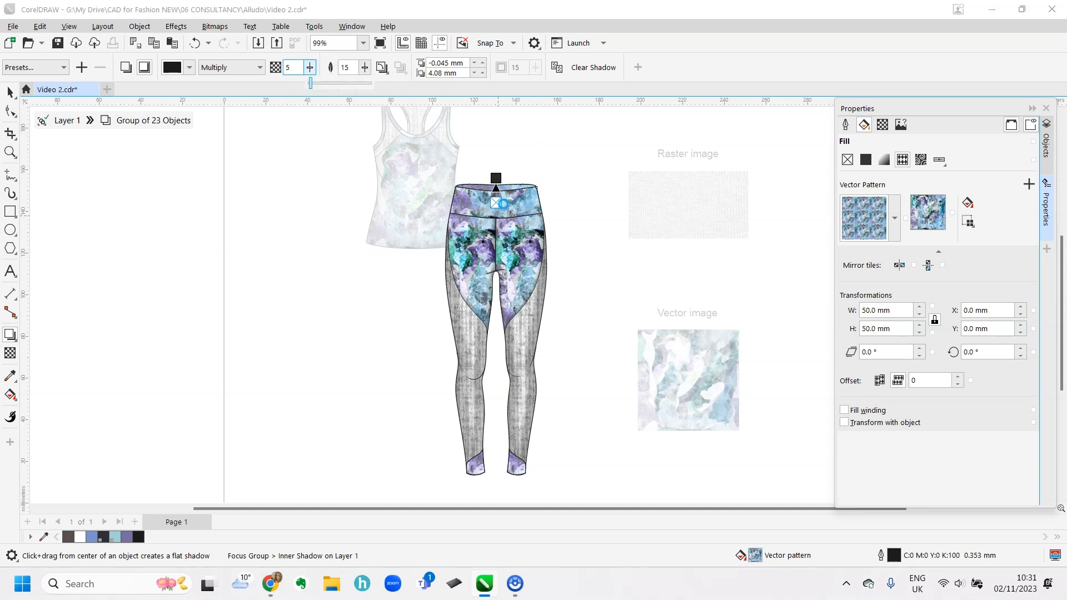
Pick the waistband in the Objects docker and give it a downward inner shadow with adjusted offset
{"action": "left_click", "coordinate": [1047, 139]}
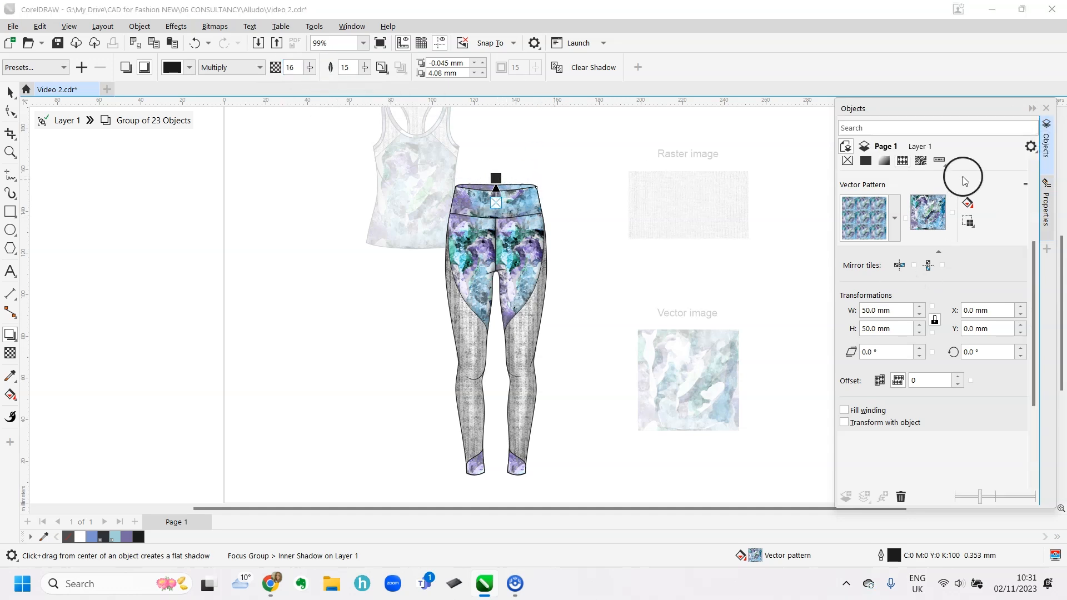
{"action": "left_click", "coordinate": [887, 408]}
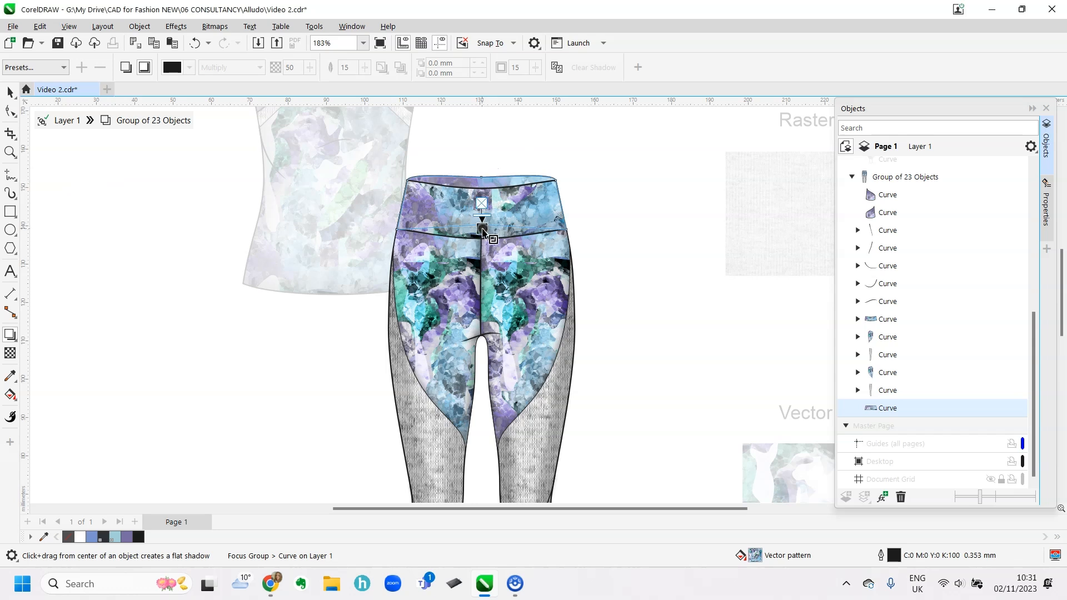
{"action": "left_click_drag", "start_coordinate": [481, 225], "coordinate": [477, 159]}
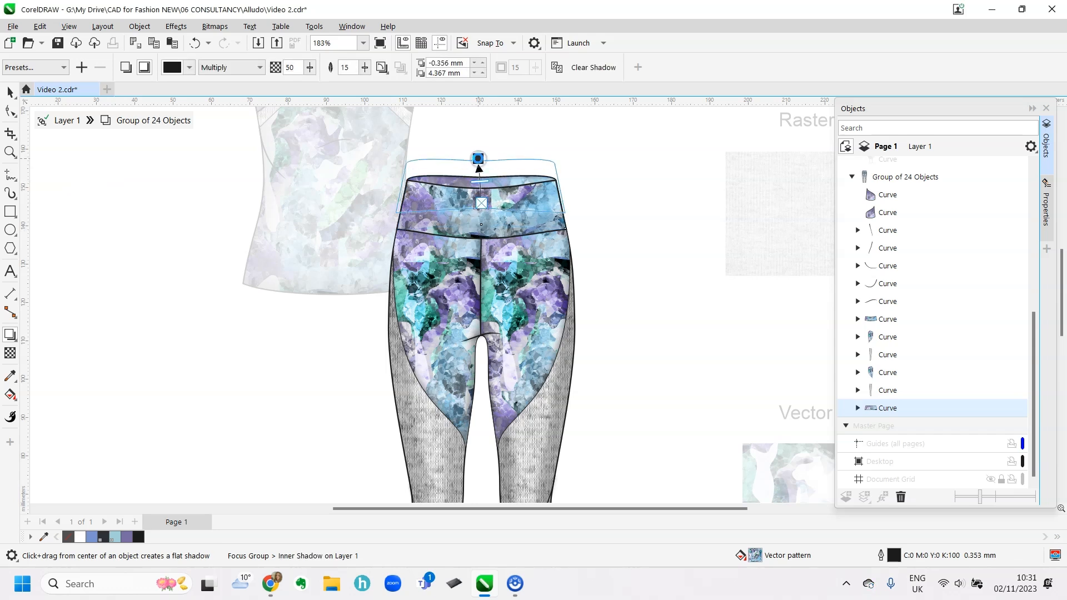
{"action": "left_click_drag", "start_coordinate": [478, 158], "coordinate": [480, 125]}
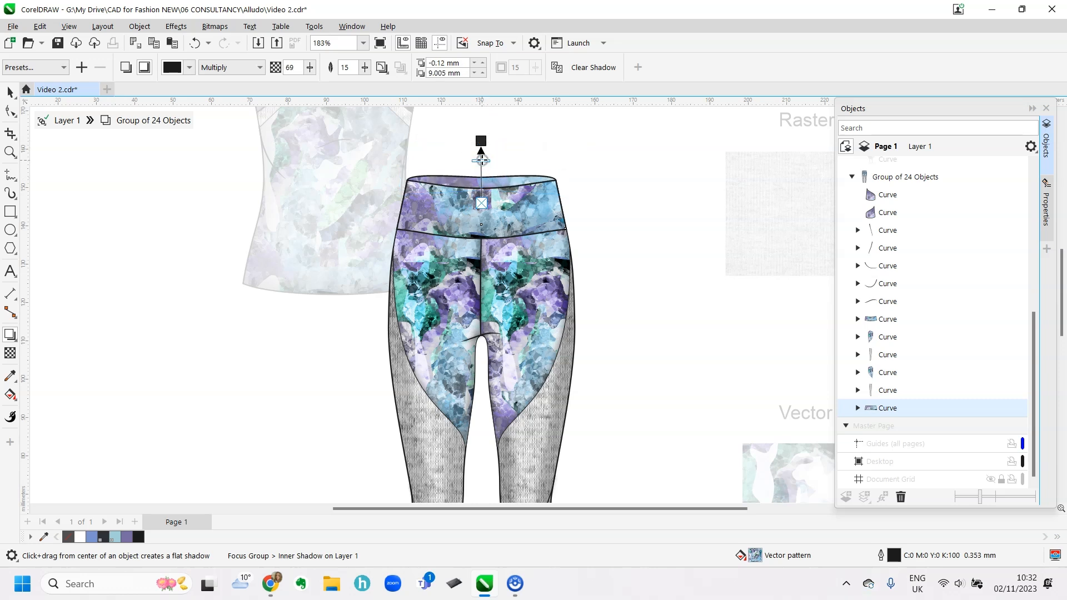
{"action": "left_click_drag", "start_coordinate": [366, 82], "coordinate": [382, 82]}
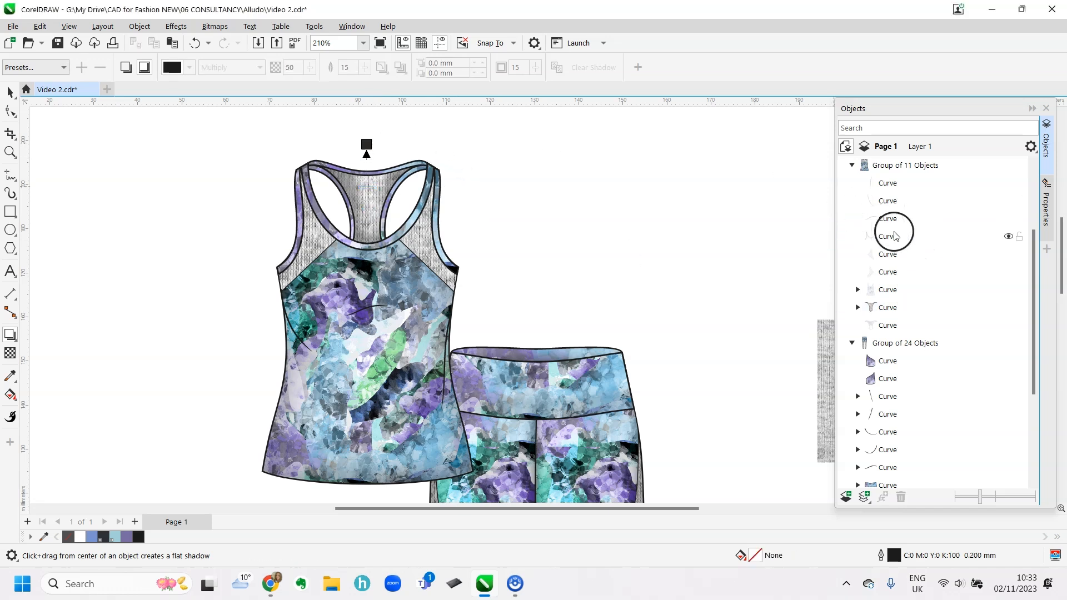
Show a hidden tank side curve, then display the Pages docker with the whole finished page
{"action": "left_click", "coordinate": [886, 235]}
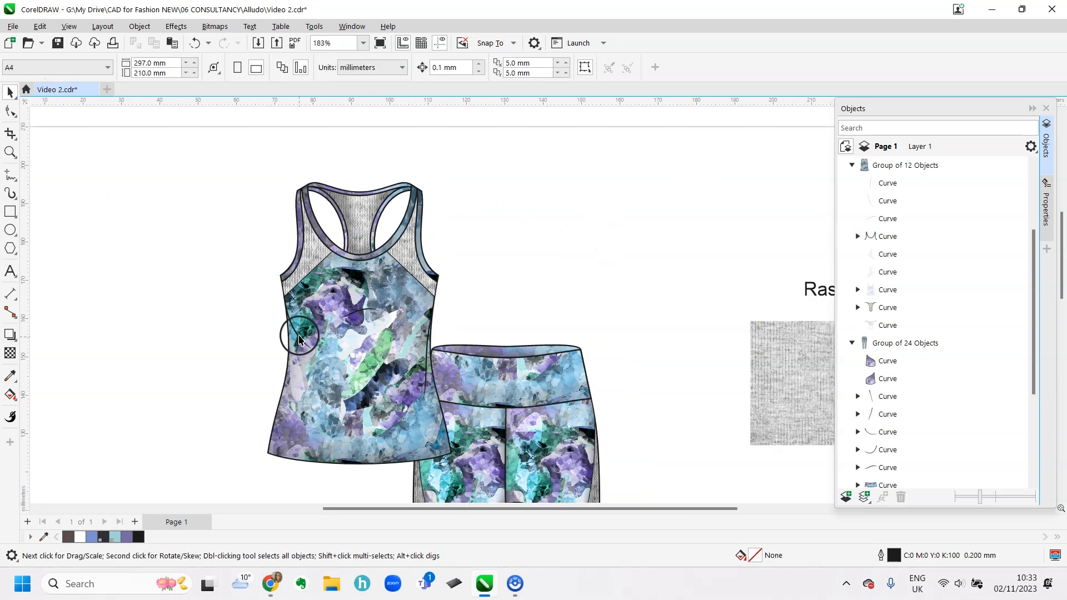
{"action": "left_click", "coordinate": [299, 340]}
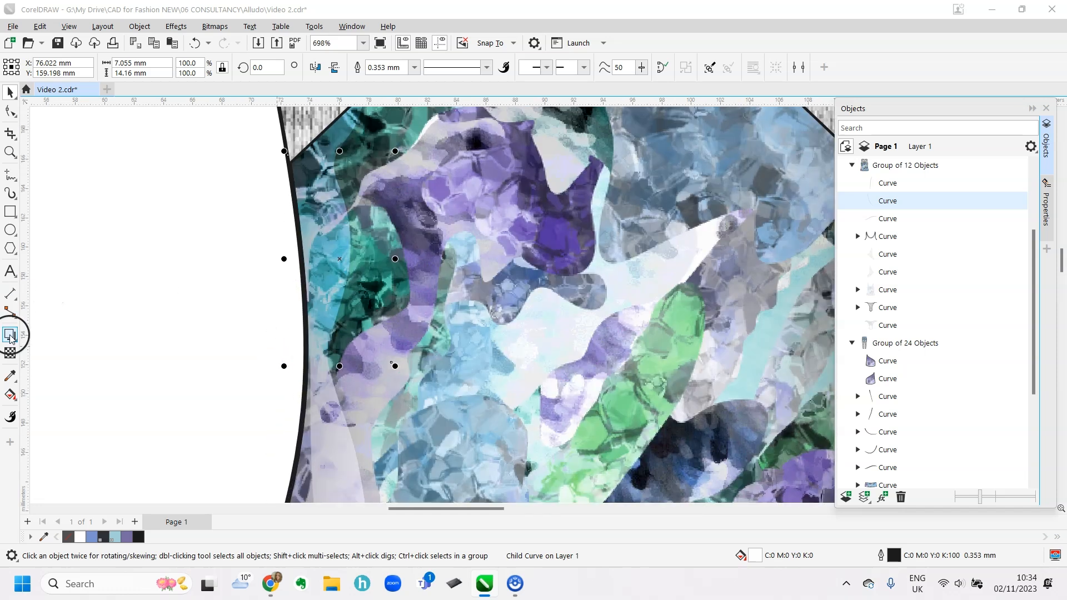
{"action": "left_click", "coordinate": [11, 335]}
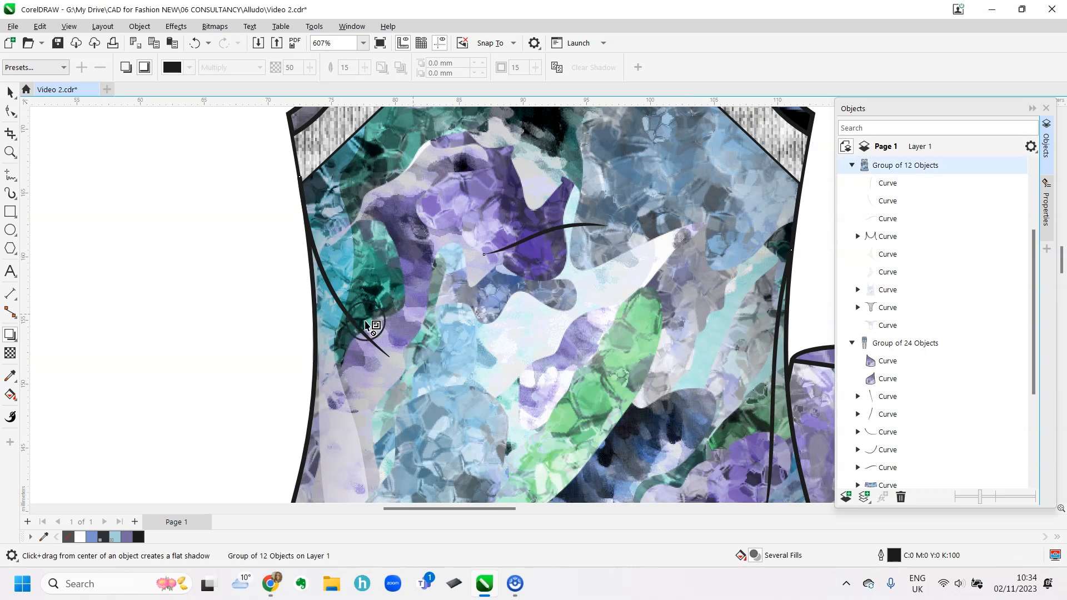
{"action": "left_click", "coordinate": [351, 25]}
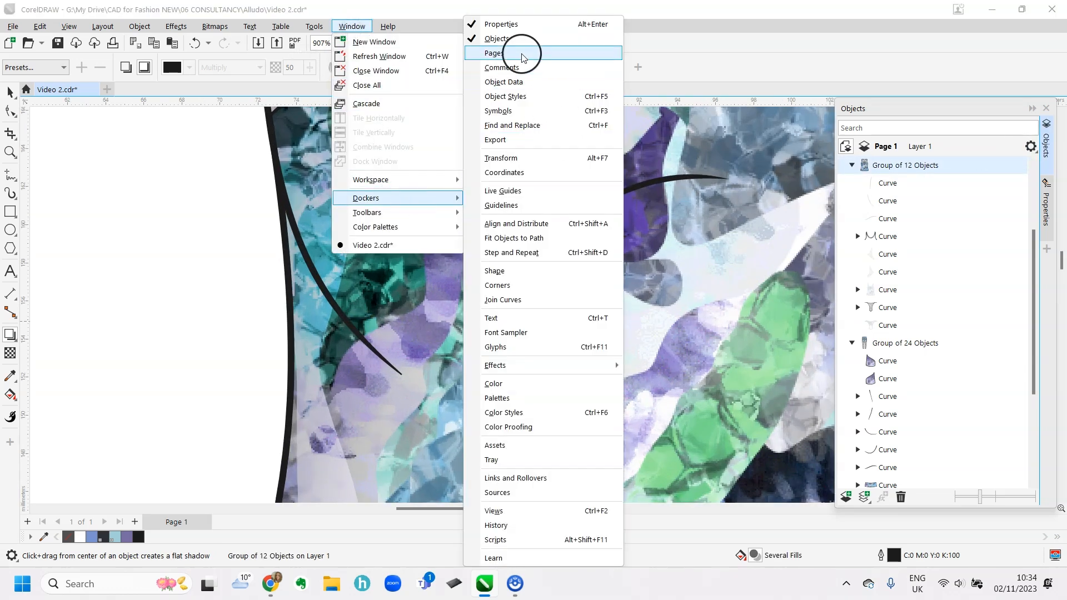
{"action": "left_click", "coordinate": [492, 53]}
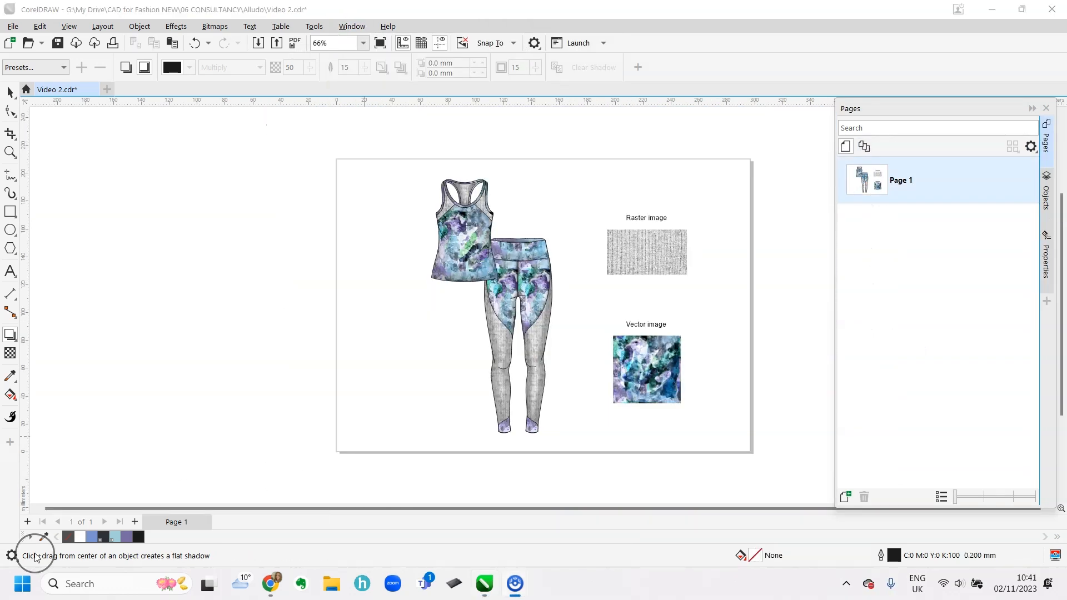